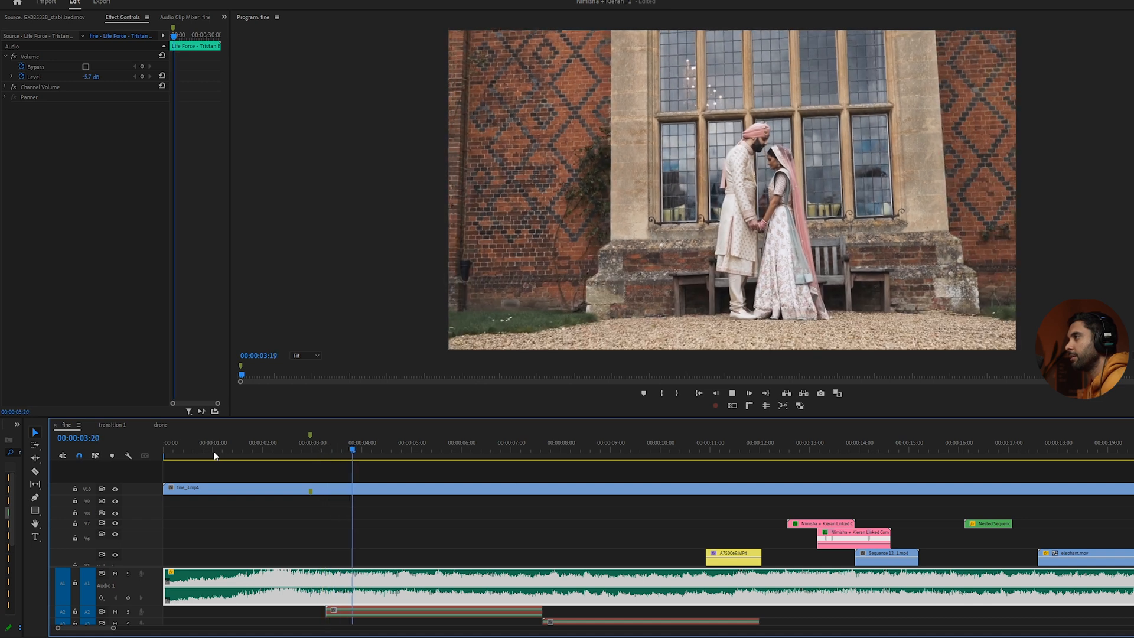
- Preview the fine sequence, then switch to the 'transition 1' sequence holding the couple and drone clips
{"action": "left_click", "coordinate": [451, 449]}
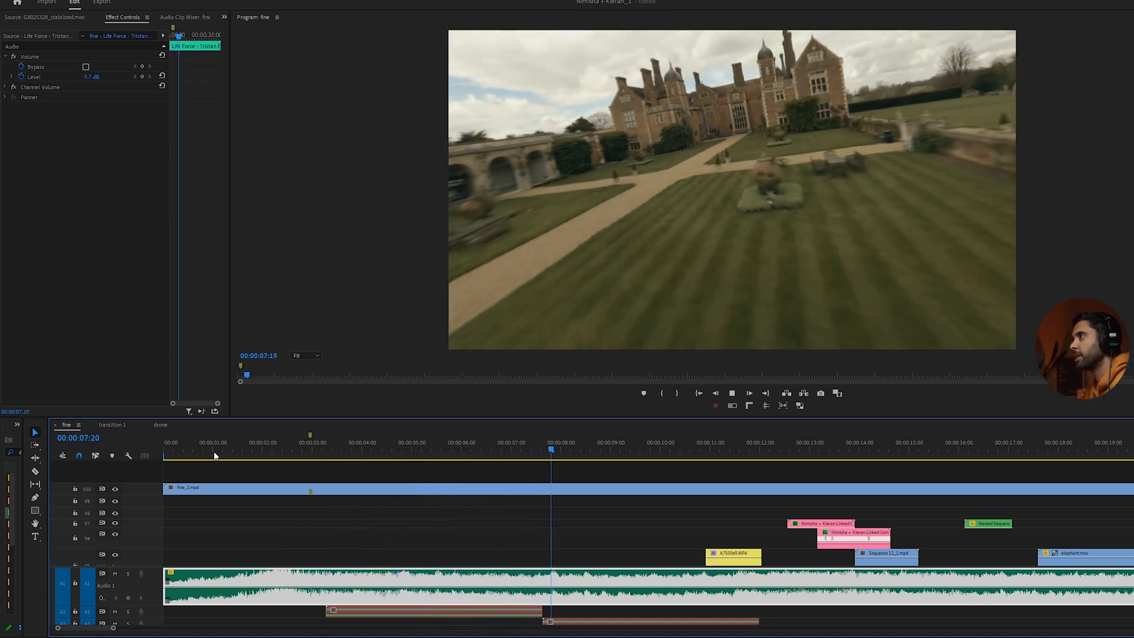
{"action": "left_click", "coordinate": [111, 424]}
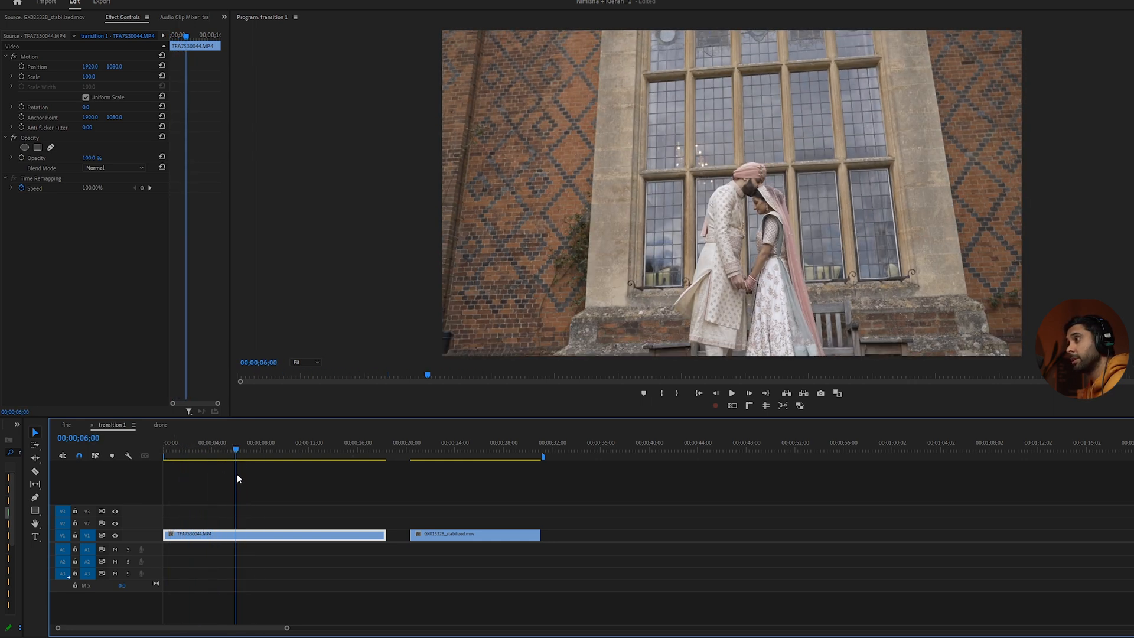
{"action": "left_click", "coordinate": [732, 392]}
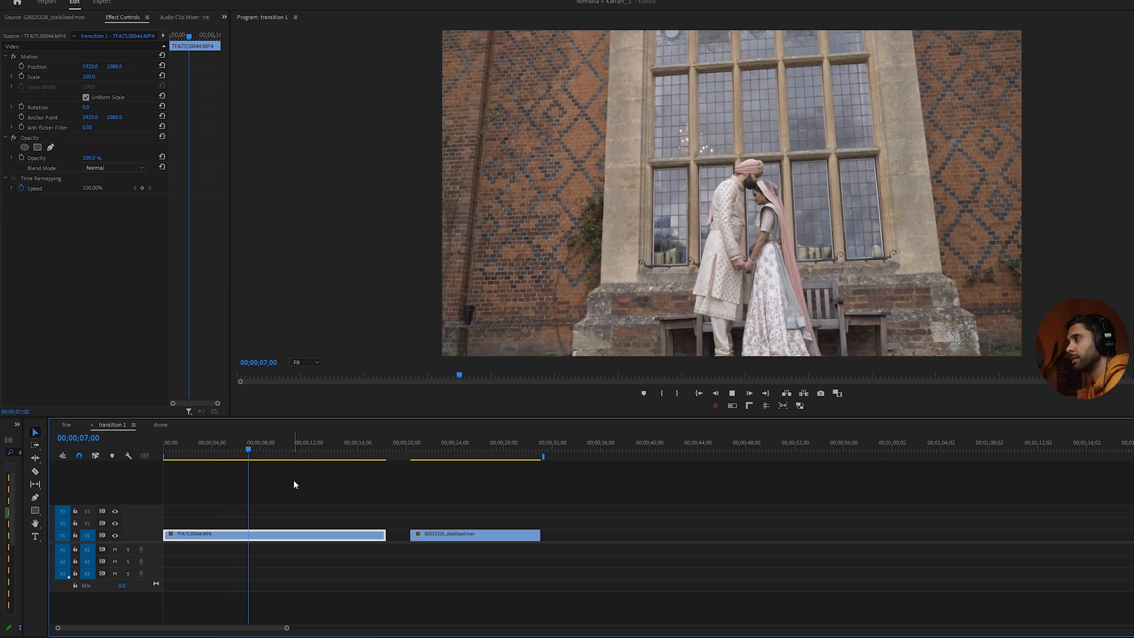
{"action": "left_click", "coordinate": [428, 449]}
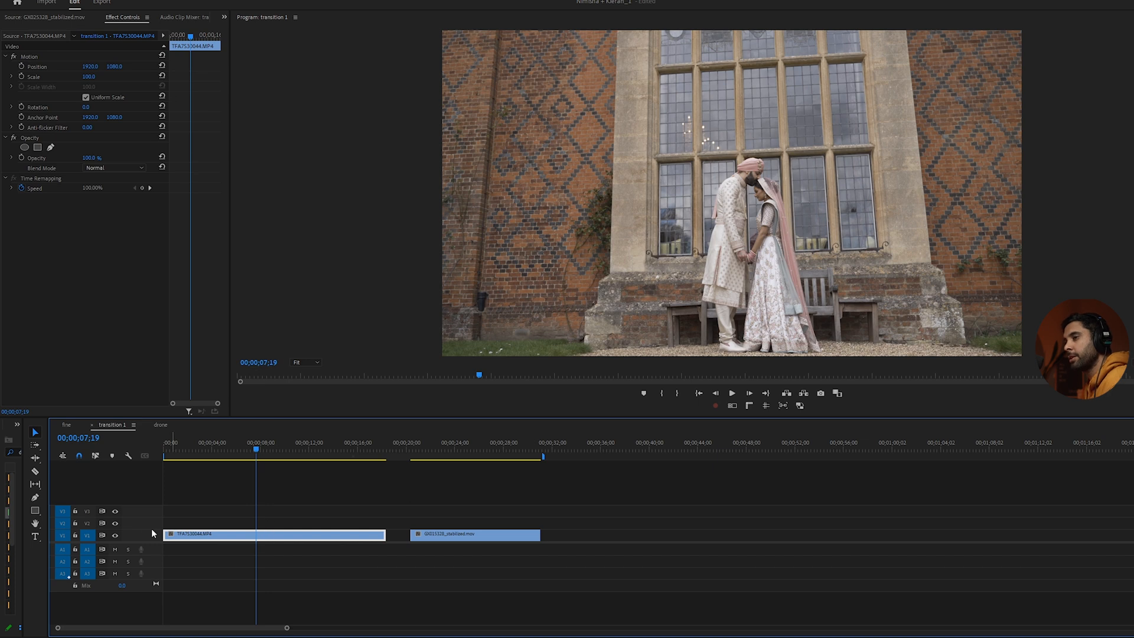
- Raise the couple clip's speed in Speed/Duration so it becomes much shorter
{"action": "right_click", "coordinate": [275, 528]}
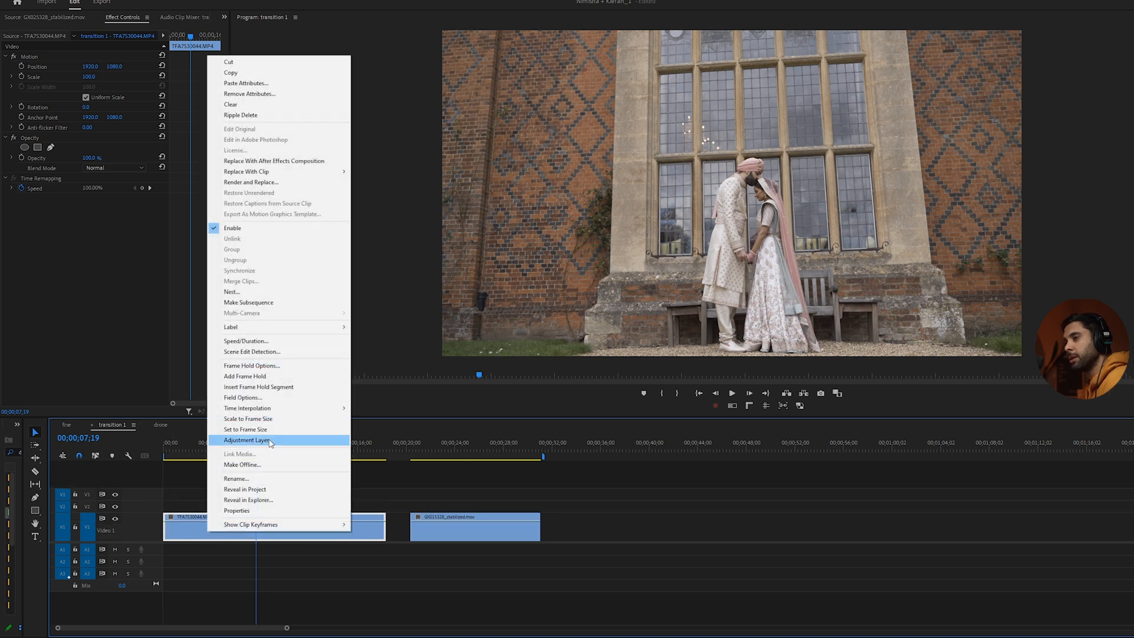
{"action": "mouse_move", "coordinate": [253, 340]}
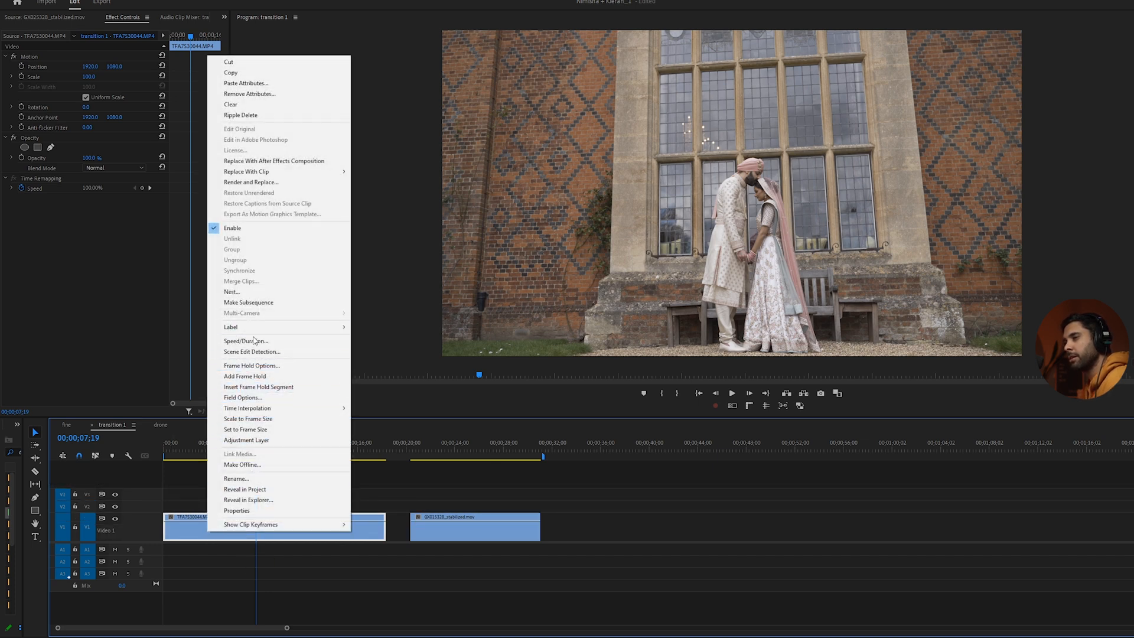
{"action": "left_click", "coordinate": [245, 341]}
{"action": "type", "text": "600"}
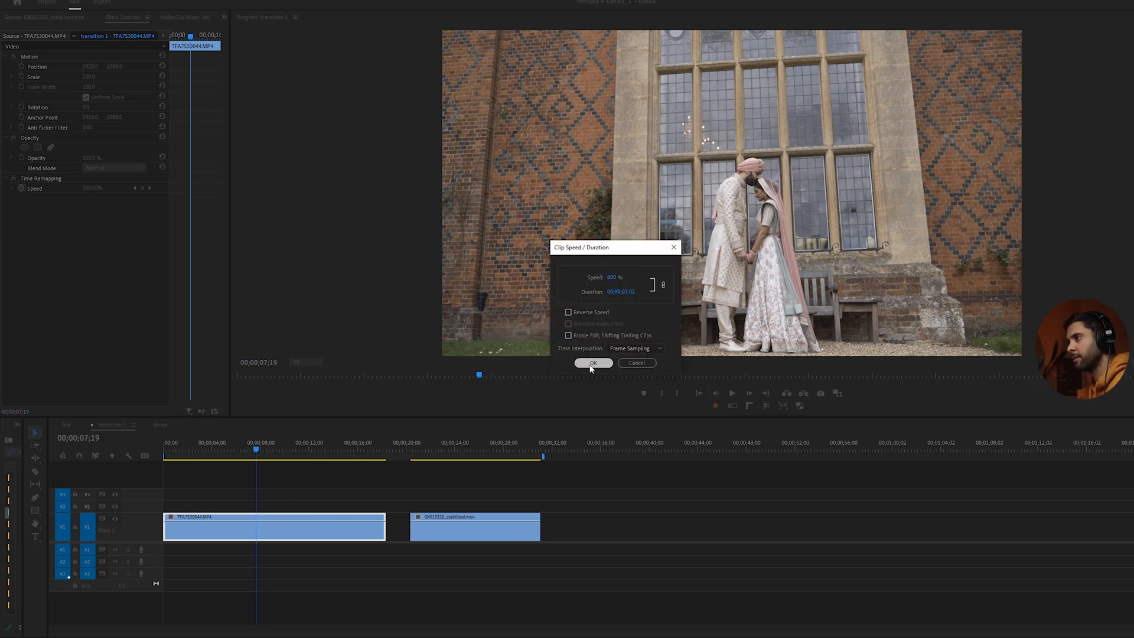
{"action": "left_click", "coordinate": [592, 363]}
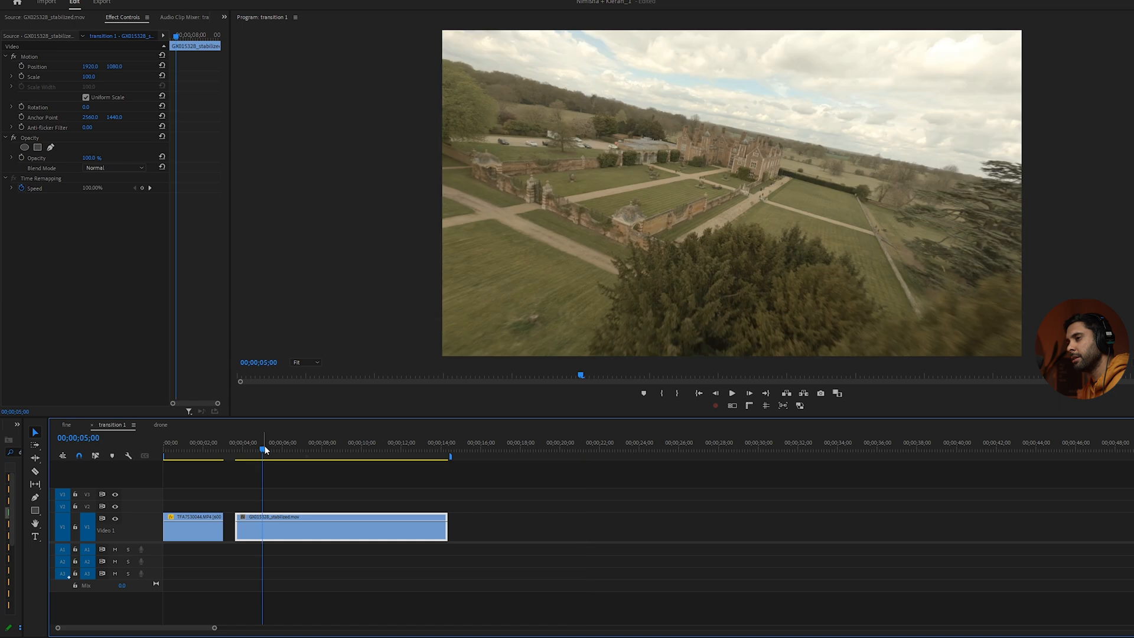
- Adjust the drone clip's speed in Speed/Duration and close the gap so it follows the couple clip
{"action": "right_click", "coordinate": [340, 524]}
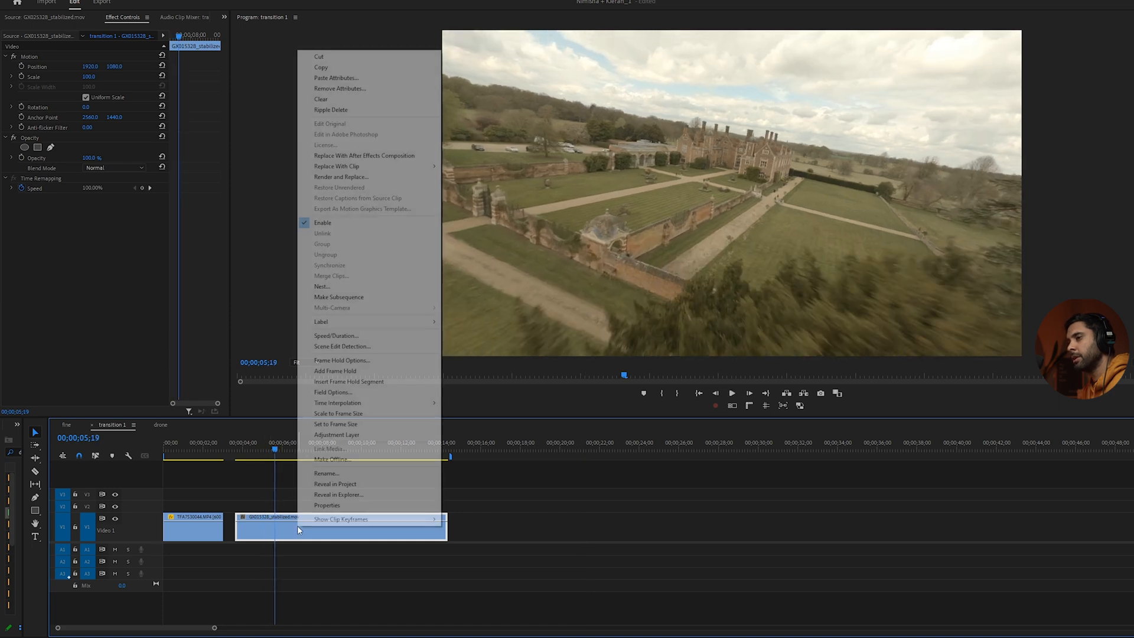
{"action": "mouse_move", "coordinate": [335, 336]}
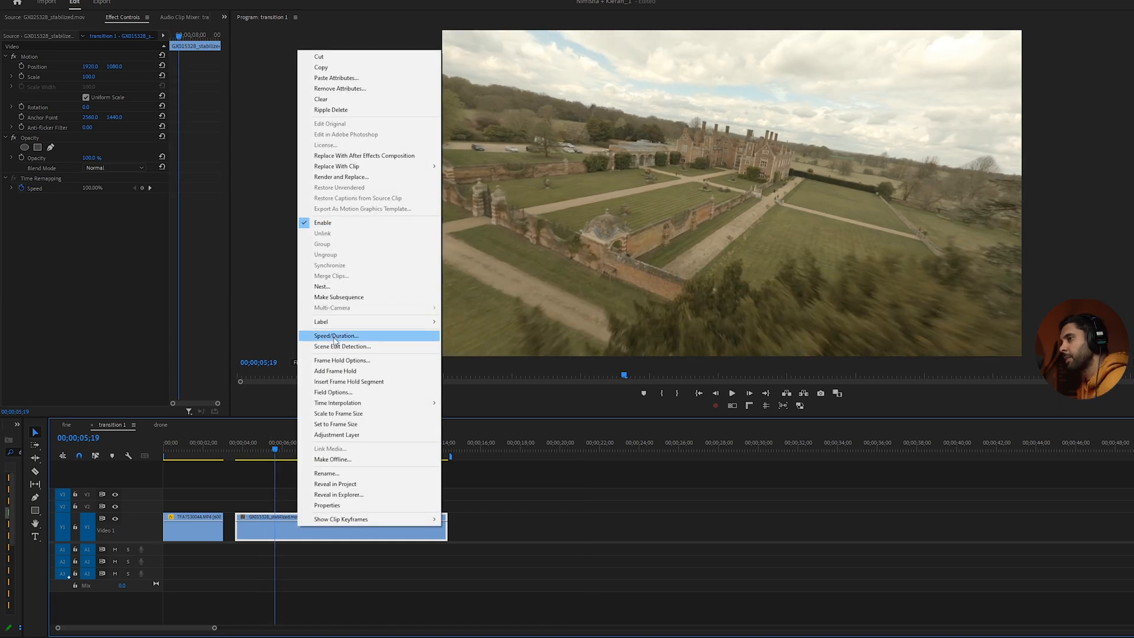
{"action": "left_click", "coordinate": [335, 334]}
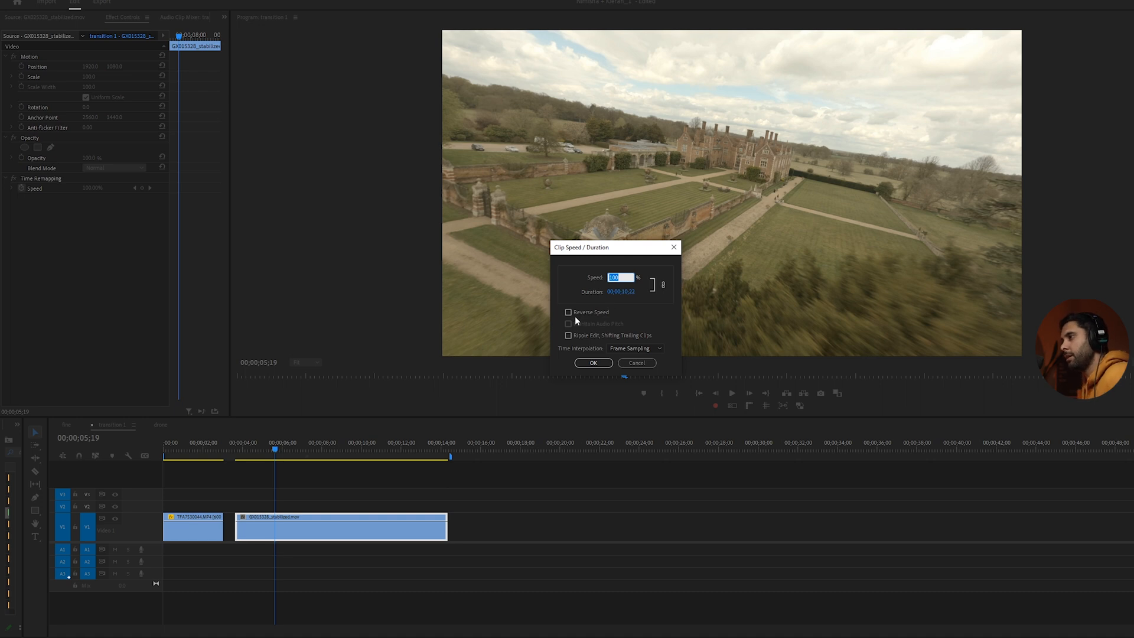
{"action": "left_click", "coordinate": [592, 362]}
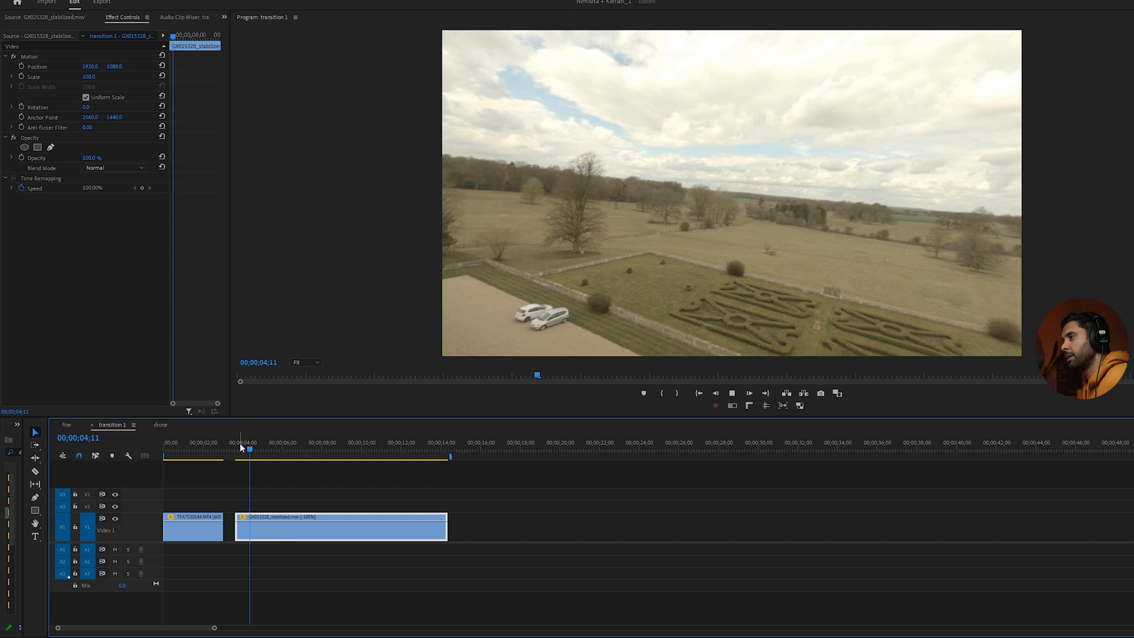
{"action": "left_click", "coordinate": [273, 449]}
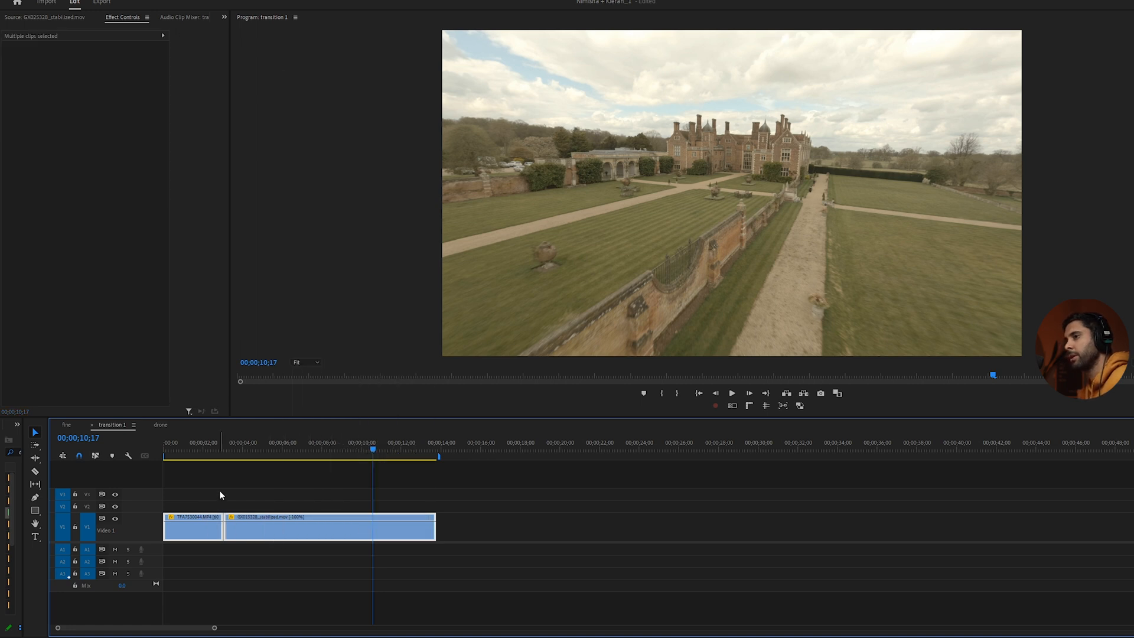
- Replace both selected clips with a linked After Effects composition
{"action": "right_click", "coordinate": [330, 527]}
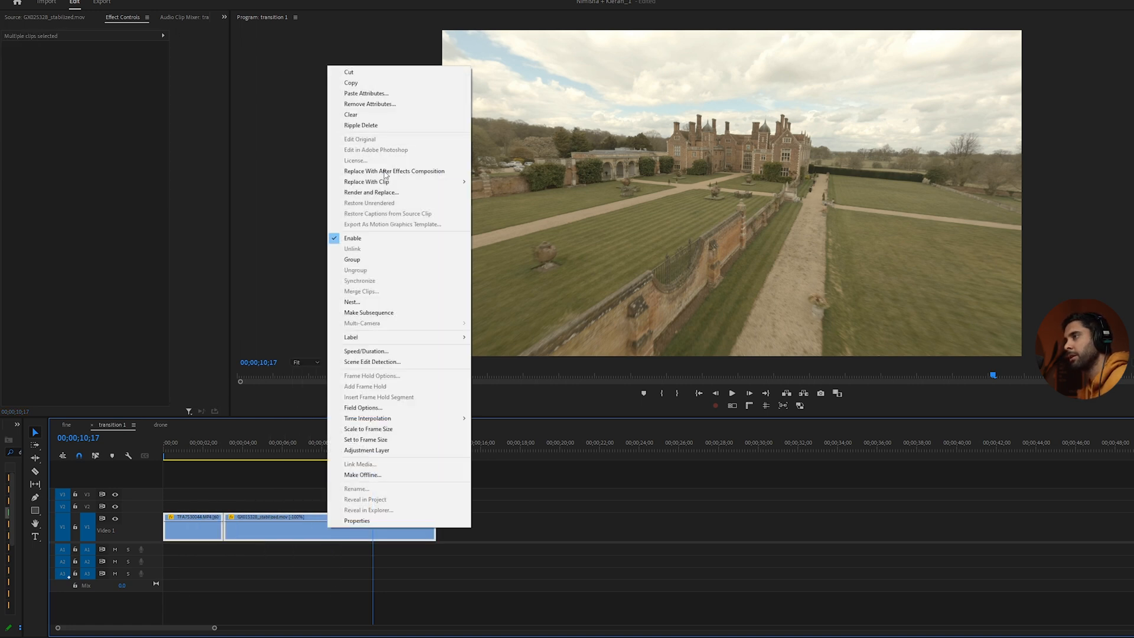
{"action": "left_click", "coordinate": [795, 195]}
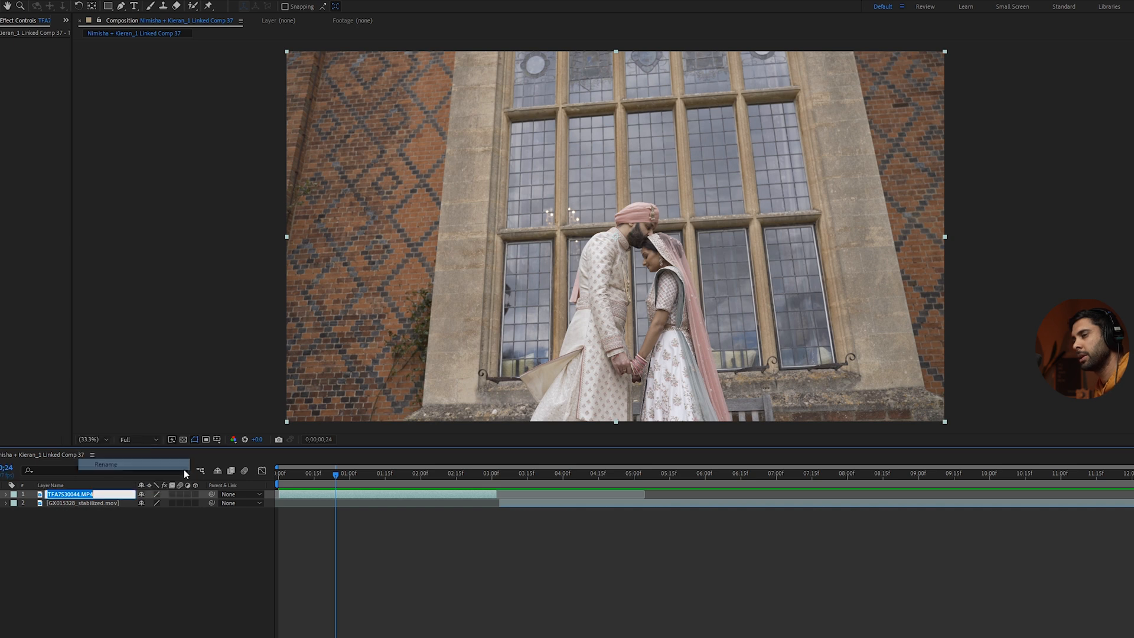
- Name the layers 'couple' and 'drone', with drone stacked above couple
{"action": "type", "text": "couple"}
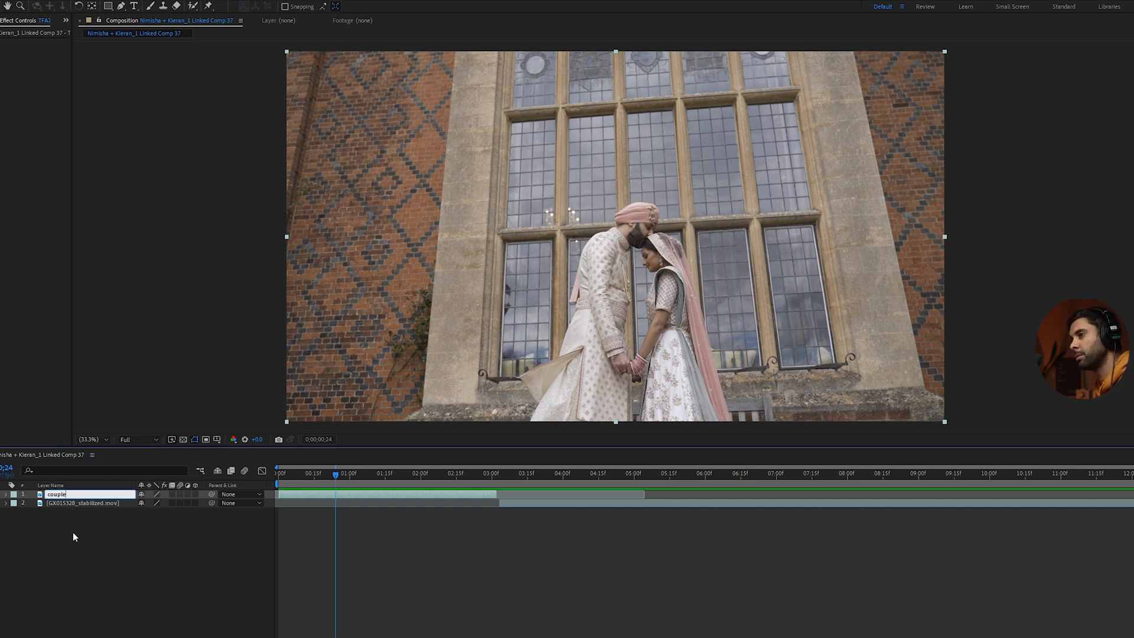
{"action": "right_click", "coordinate": [57, 503]}
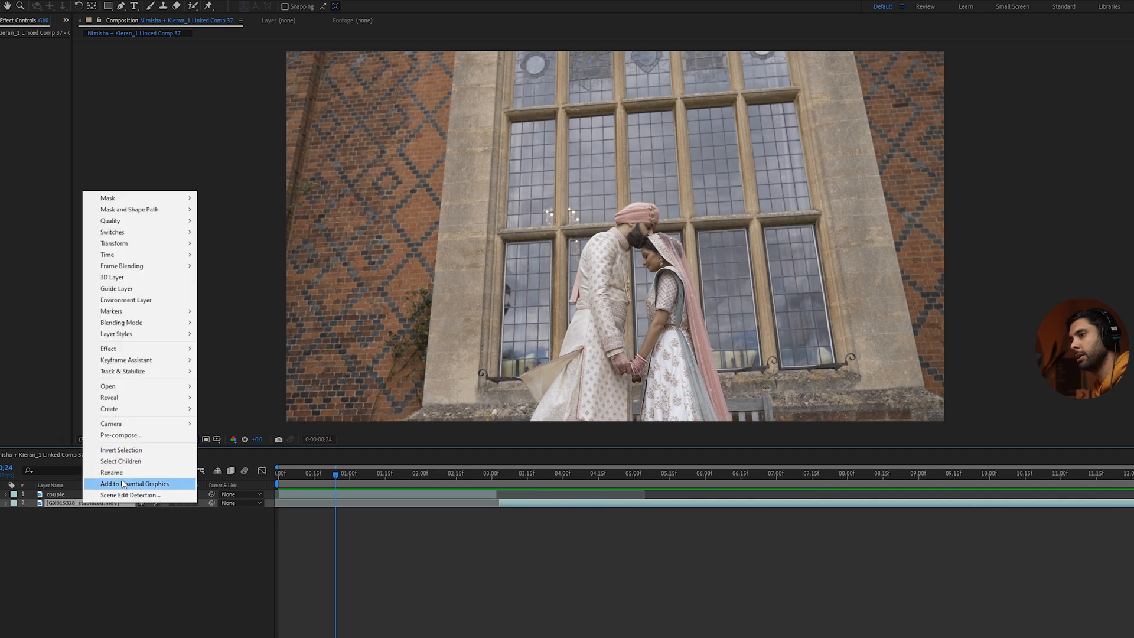
{"action": "left_click", "coordinate": [111, 472]}
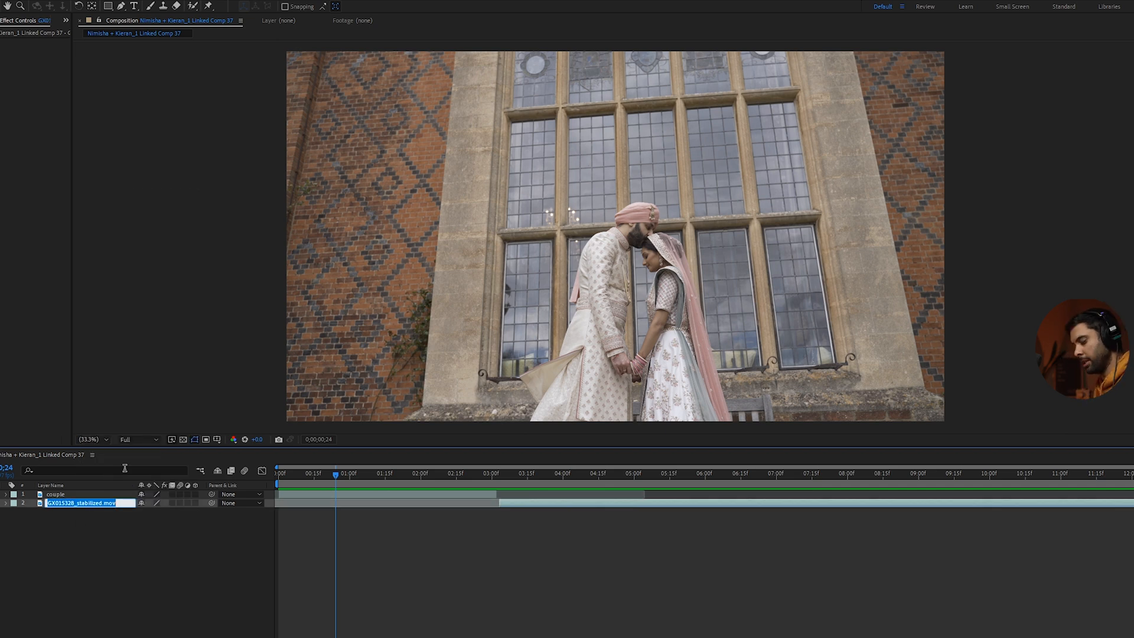
{"action": "type", "text": "drone"}
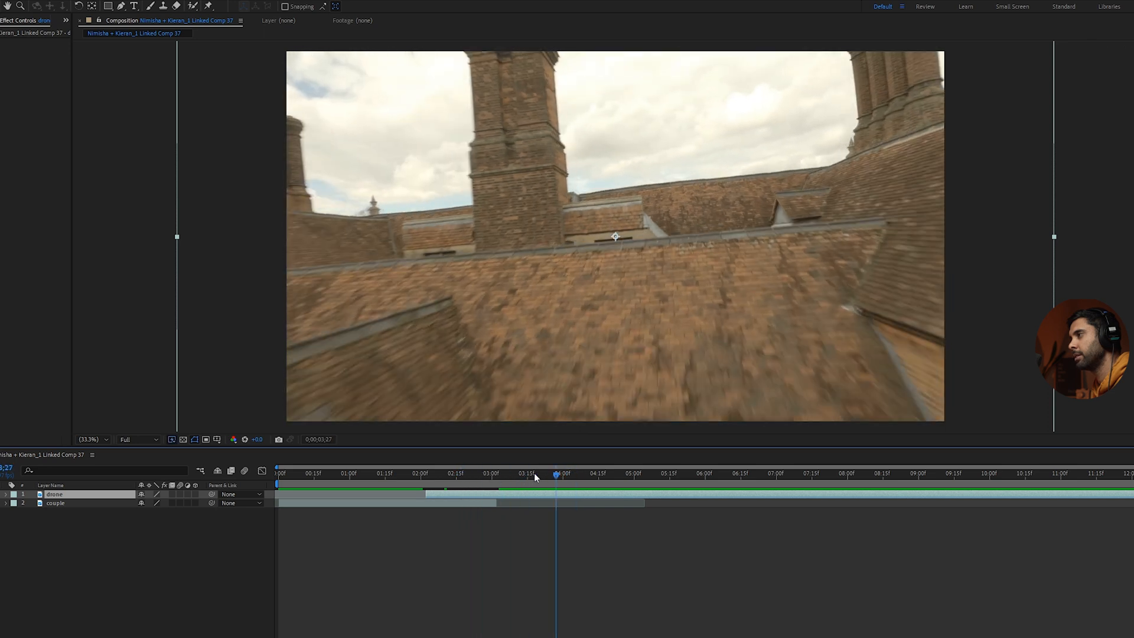
- Scrub the drone footage near three seconds, then return the playhead to the composition start
{"action": "left_click_drag", "start_coordinate": [556, 472], "coordinate": [512, 472]}
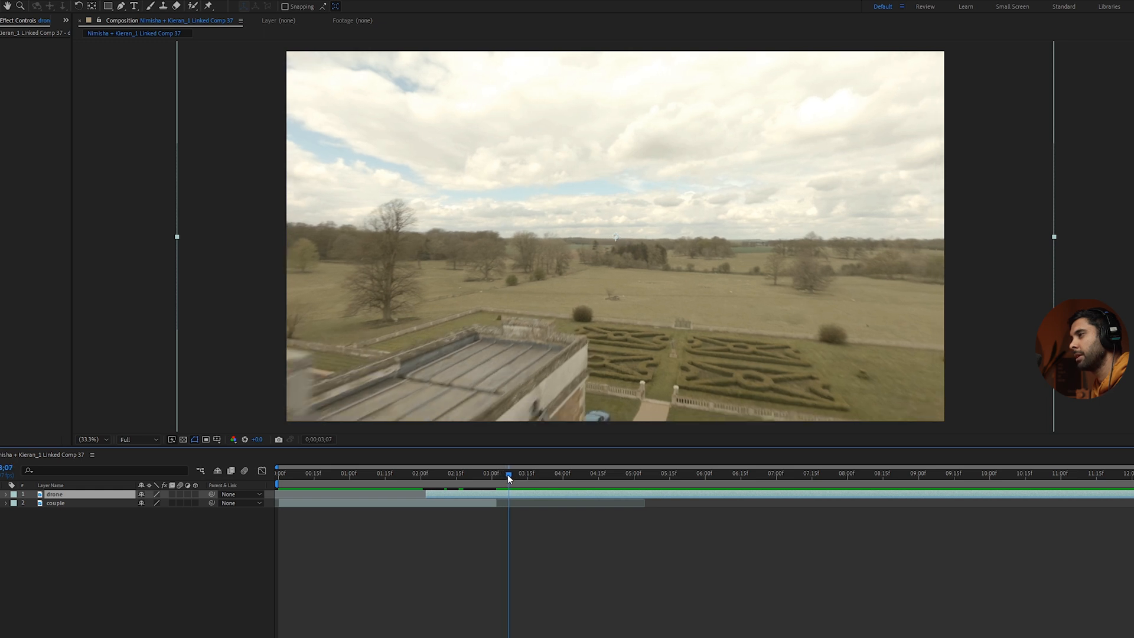
{"action": "left_click", "coordinate": [512, 473]}
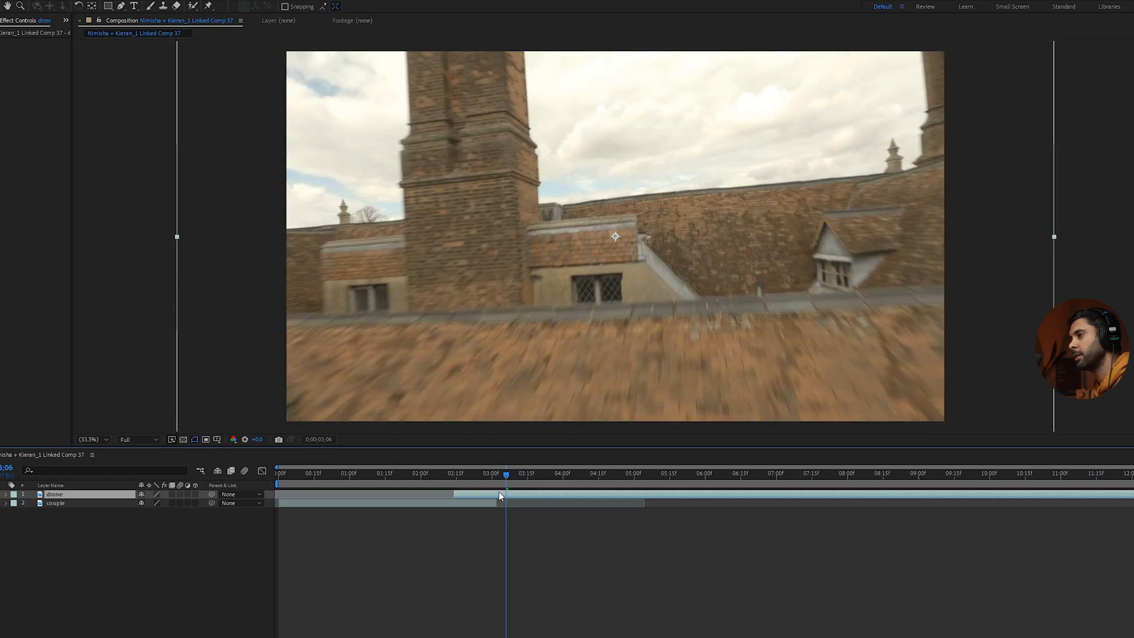
{"action": "left_click", "coordinate": [277, 473]}
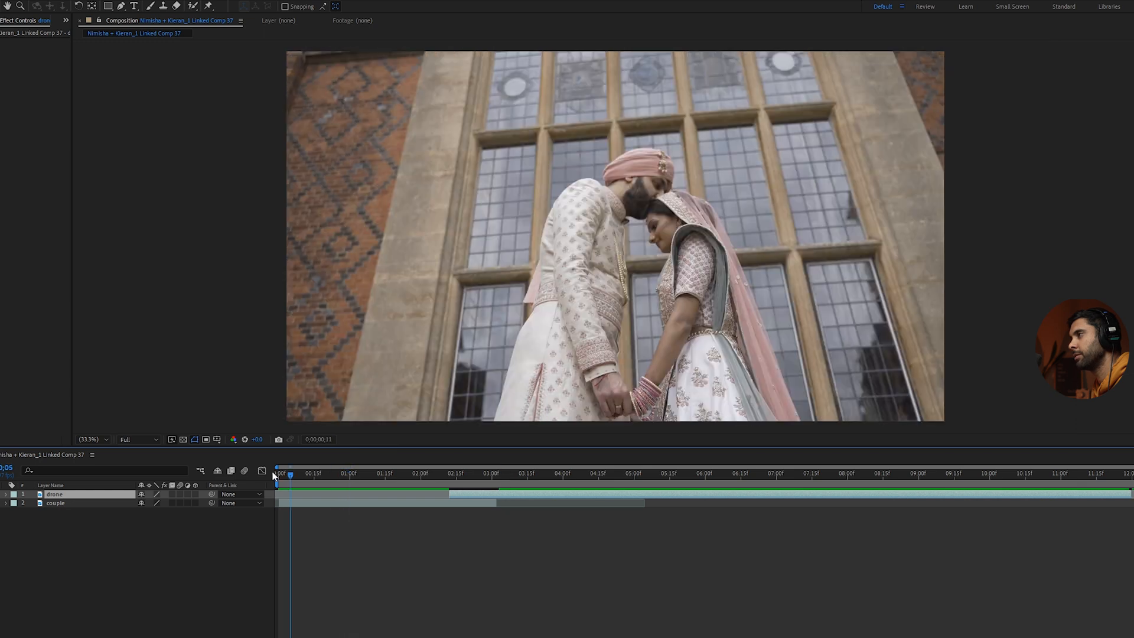
{"action": "left_click", "coordinate": [283, 473]}
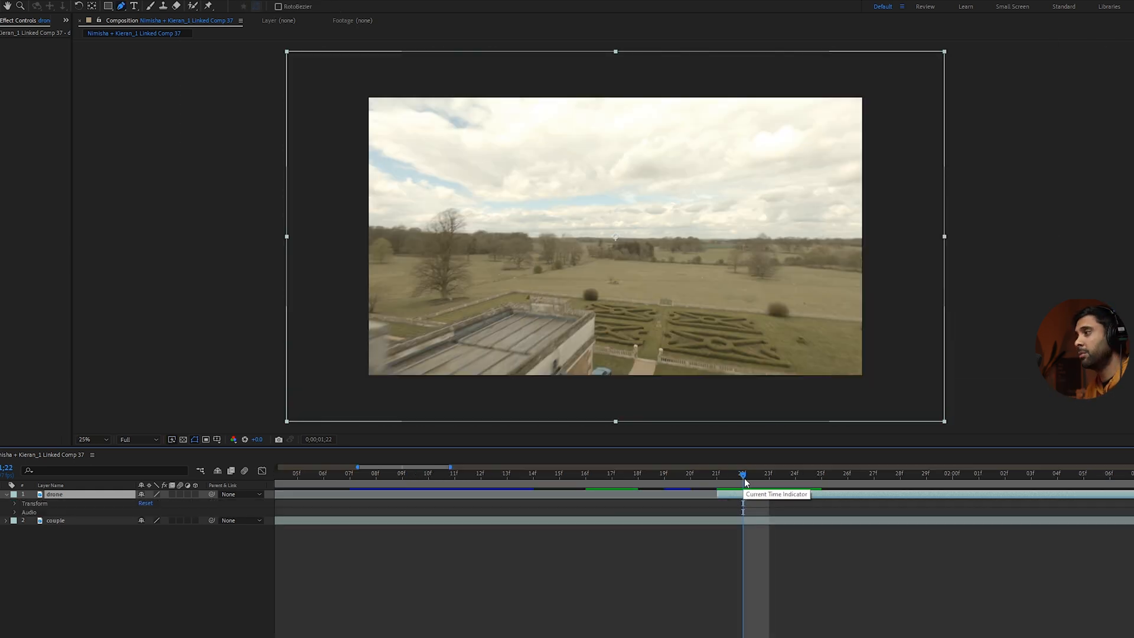
- Keyframe the drone layer's Scale from 100% at the cut to 155% near 2;02, raising its Position
{"action": "left_click_drag", "start_coordinate": [742, 473], "coordinate": [847, 473]}
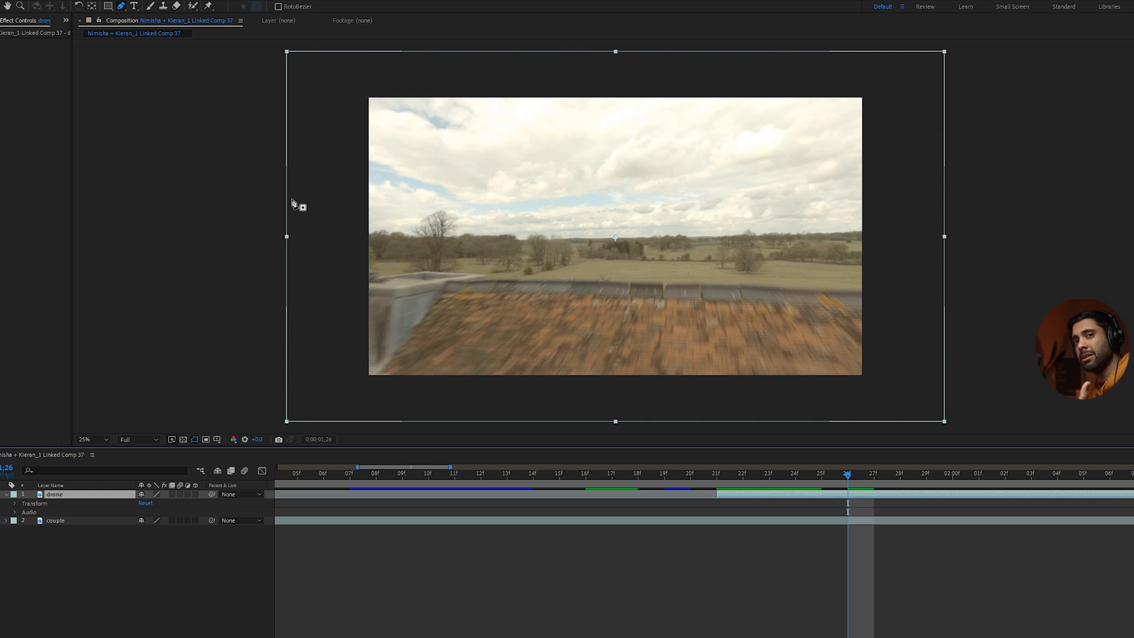
{"action": "mouse_move", "coordinate": [545, 301]}
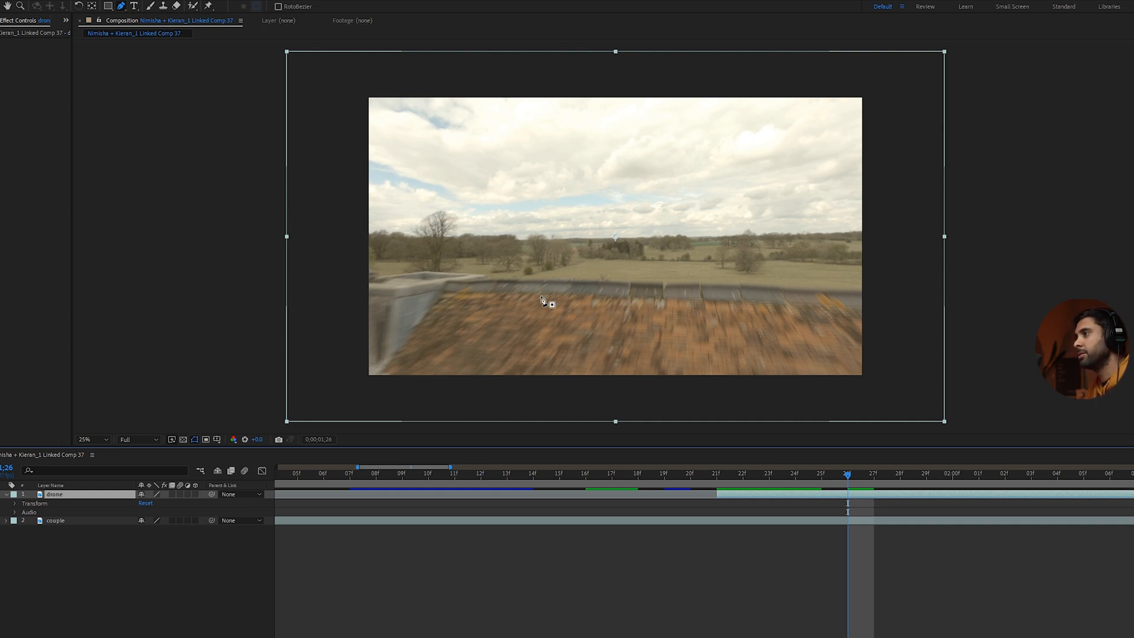
{"action": "mouse_move", "coordinate": [779, 440]}
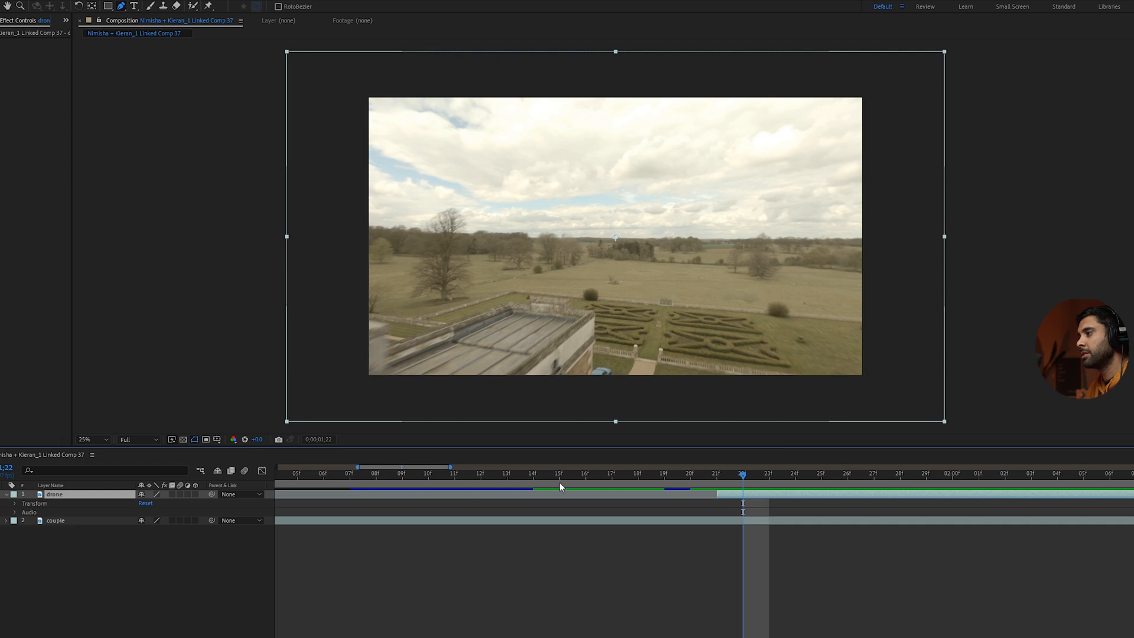
{"action": "left_click", "coordinate": [14, 503]}
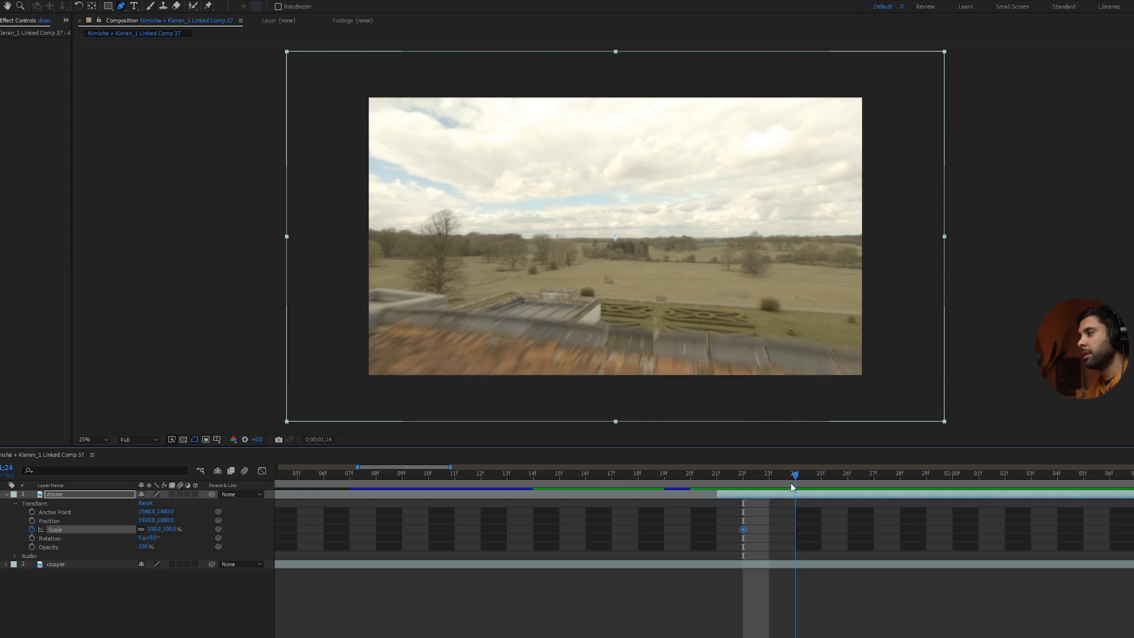
{"action": "left_click_drag", "start_coordinate": [794, 487], "coordinate": [1004, 487]}
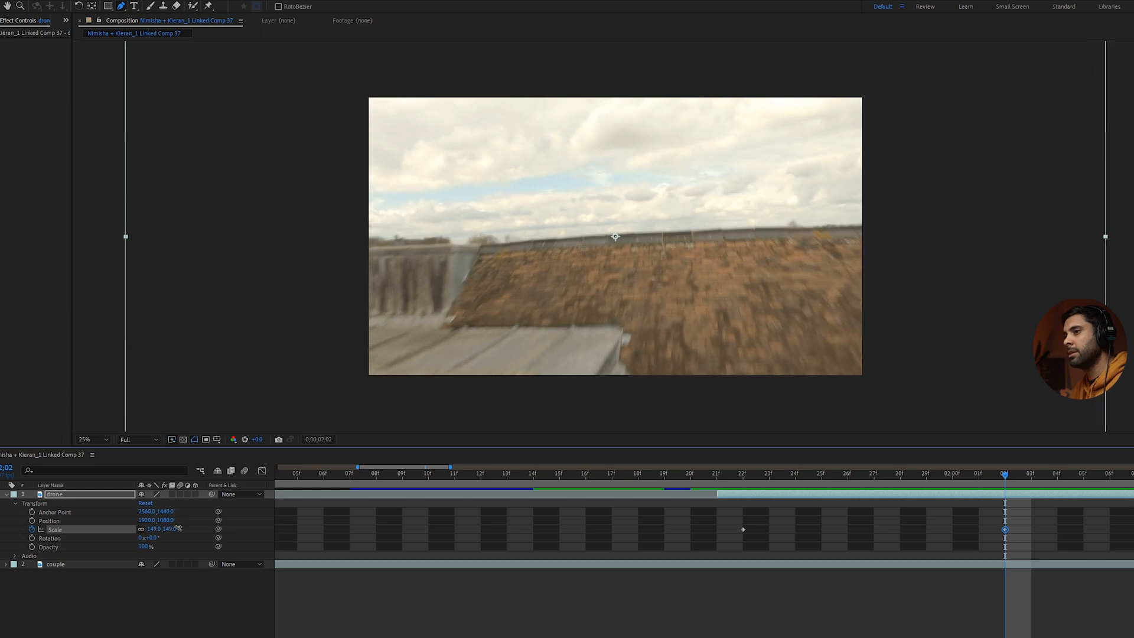
{"action": "left_click_drag", "start_coordinate": [163, 529], "coordinate": [174, 529]}
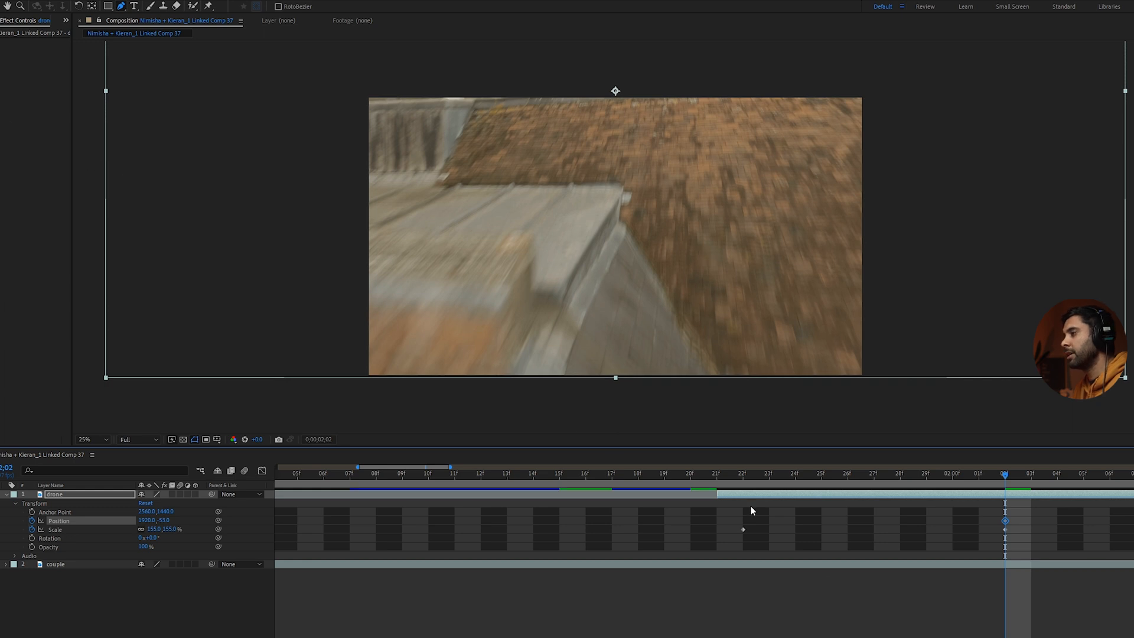
- Check the couple-to-drone cut frame by frame and settle on the first drone frame
{"action": "left_click", "coordinate": [56, 529]}
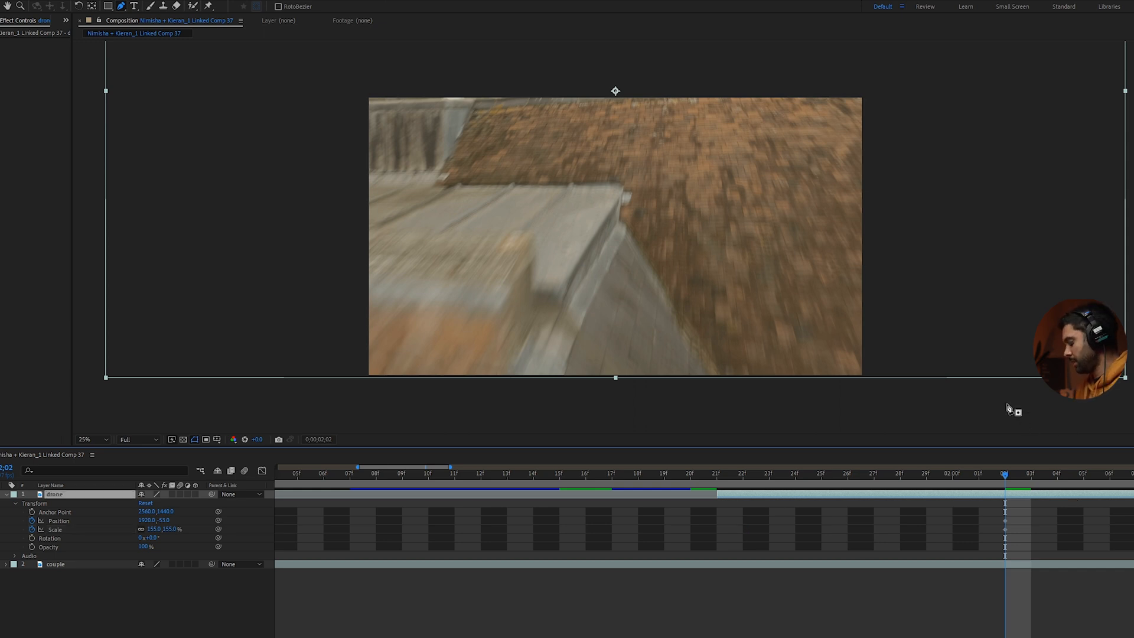
{"action": "left_click", "coordinate": [739, 473]}
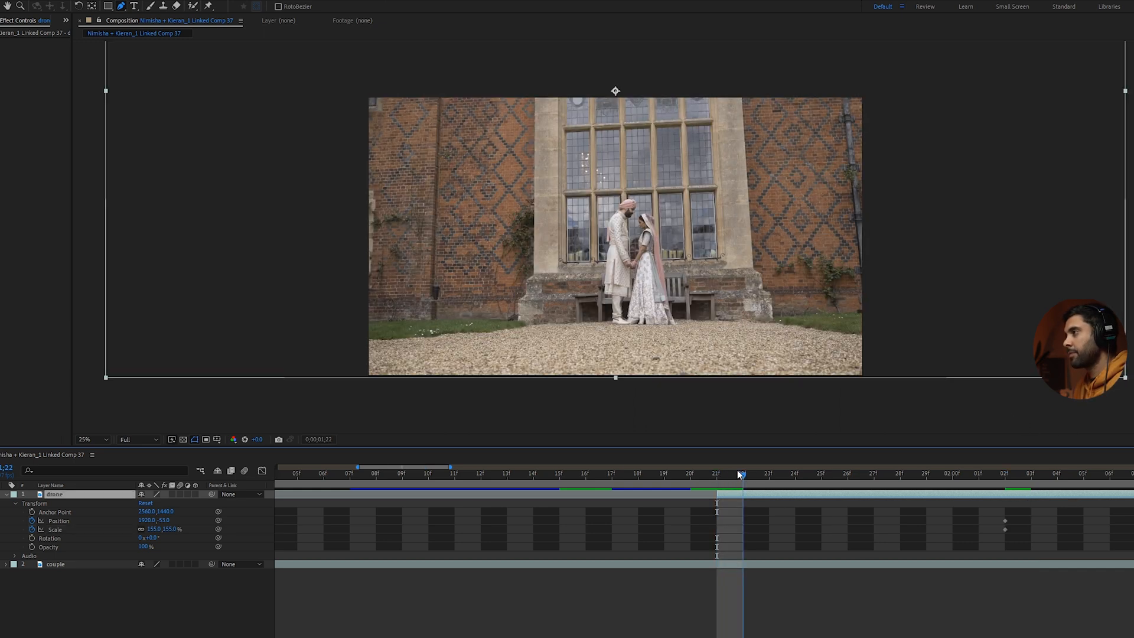
{"action": "left_click", "coordinate": [769, 472]}
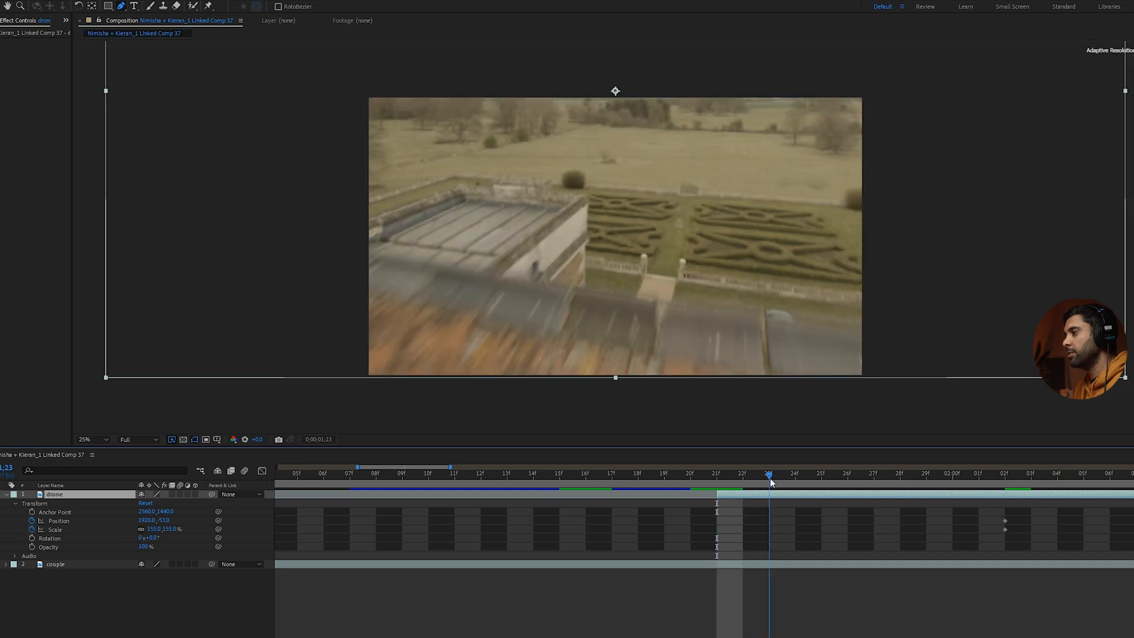
{"action": "left_click", "coordinate": [980, 473]}
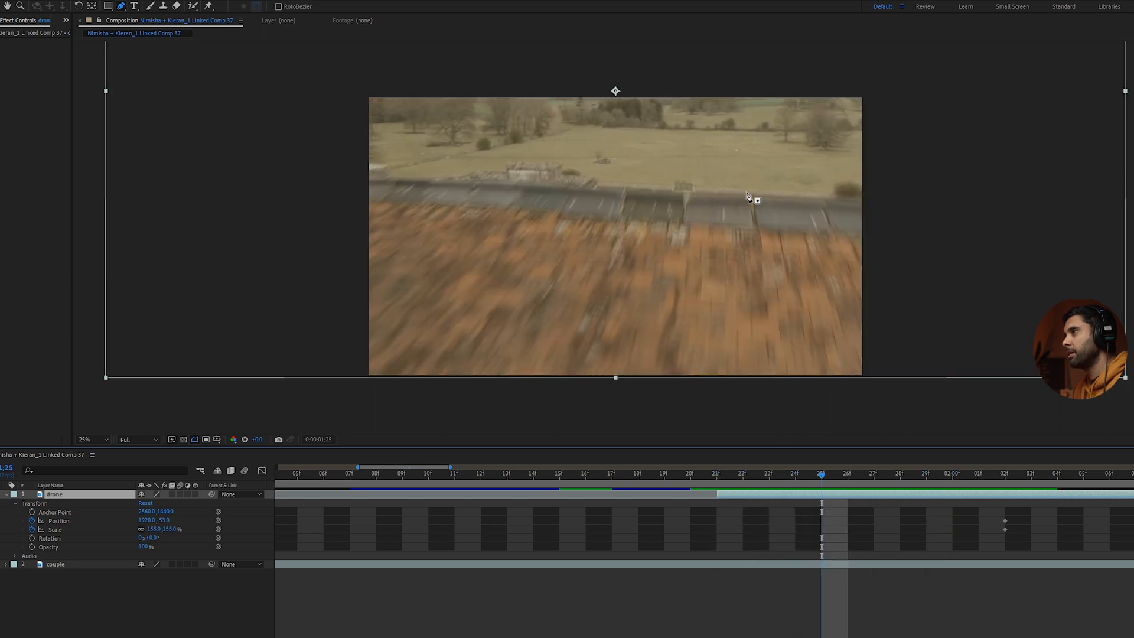
{"action": "left_click", "coordinate": [532, 473]}
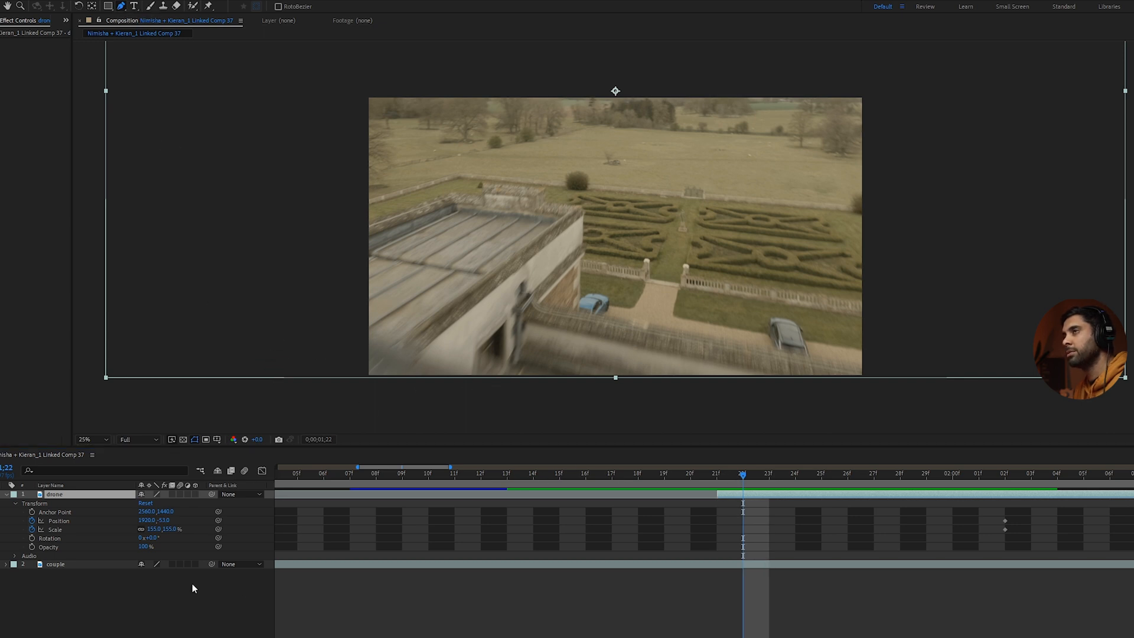
{"action": "mouse_move", "coordinate": [718, 549]}
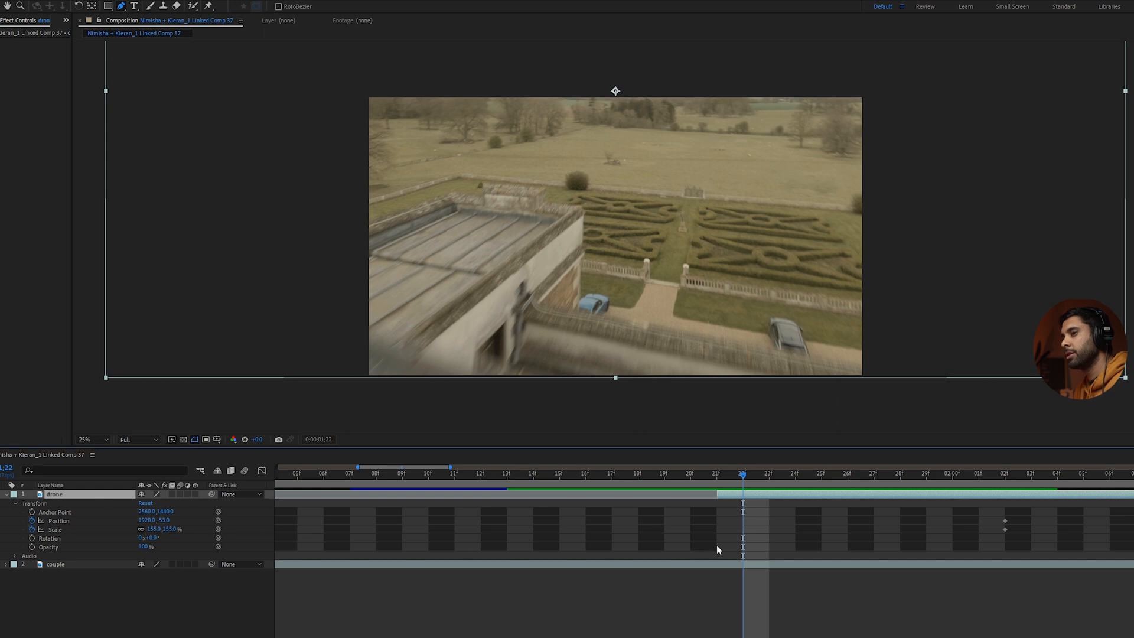
{"action": "mouse_move", "coordinate": [594, 326]}
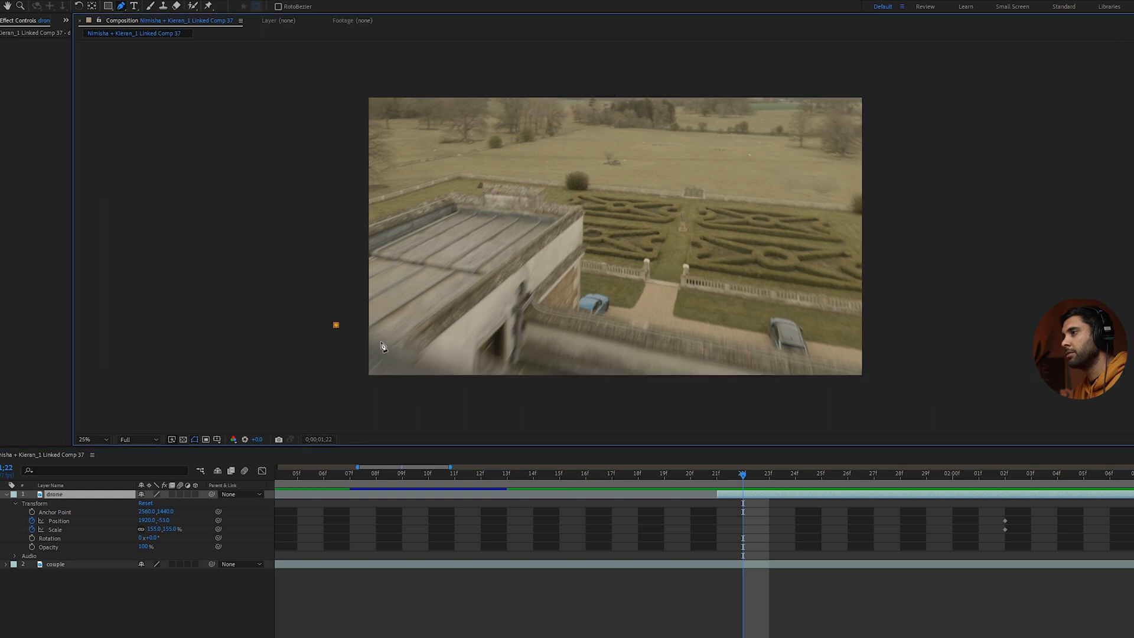
- Draw a triangular Mask 1 at the lower-left of the drone layer and keyframe its Mask Path
{"action": "left_click_drag", "start_coordinate": [335, 325], "coordinate": [536, 401]}
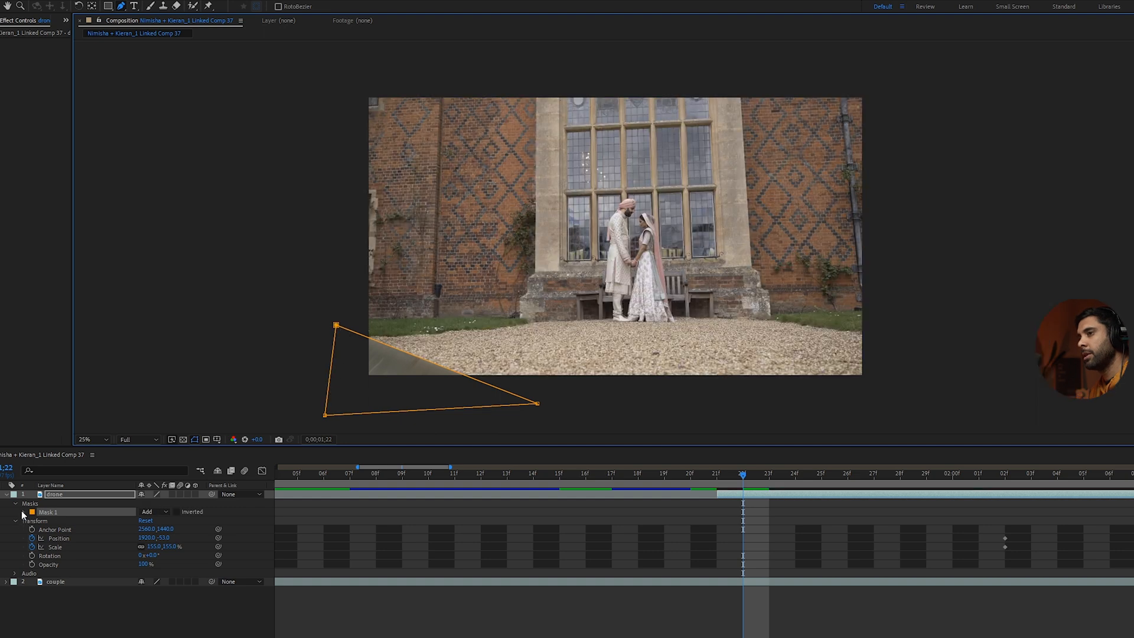
{"action": "left_click", "coordinate": [24, 512]}
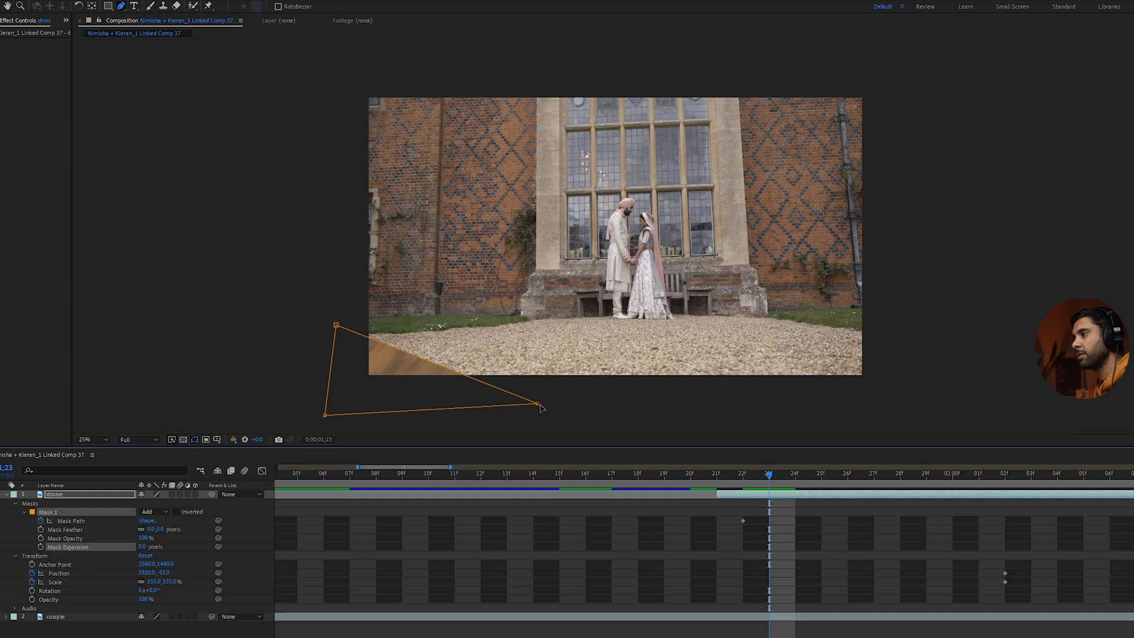
- Stretch the mask's corners right and upward so it covers more of the roof
{"action": "left_click_drag", "start_coordinate": [541, 405], "coordinate": [933, 392]}
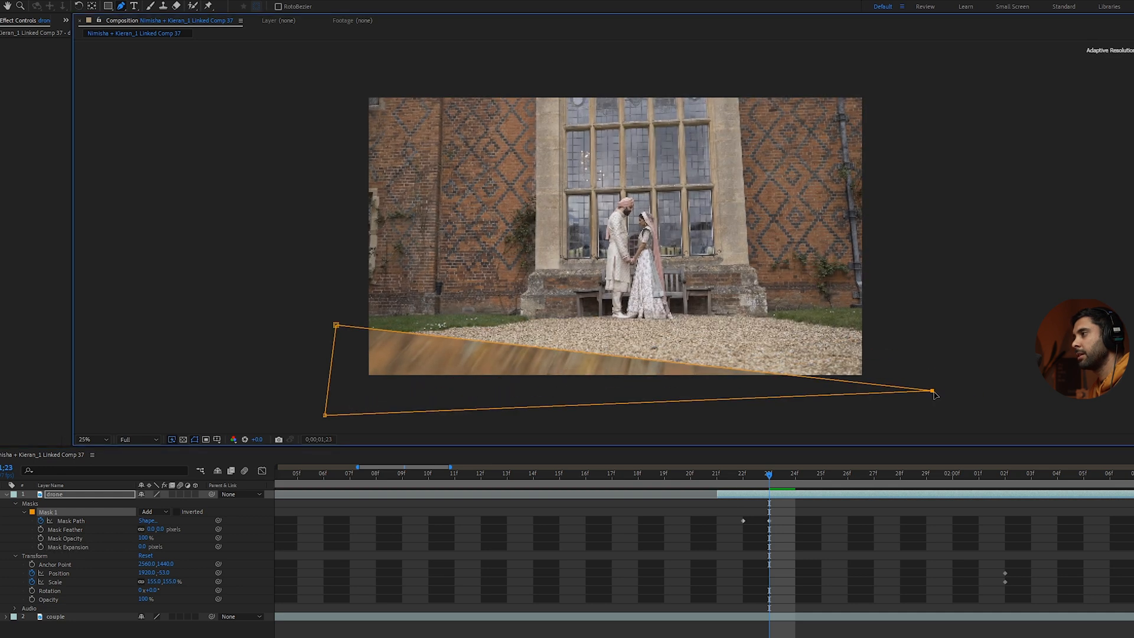
{"action": "left_click_drag", "start_coordinate": [333, 326], "coordinate": [369, 183]}
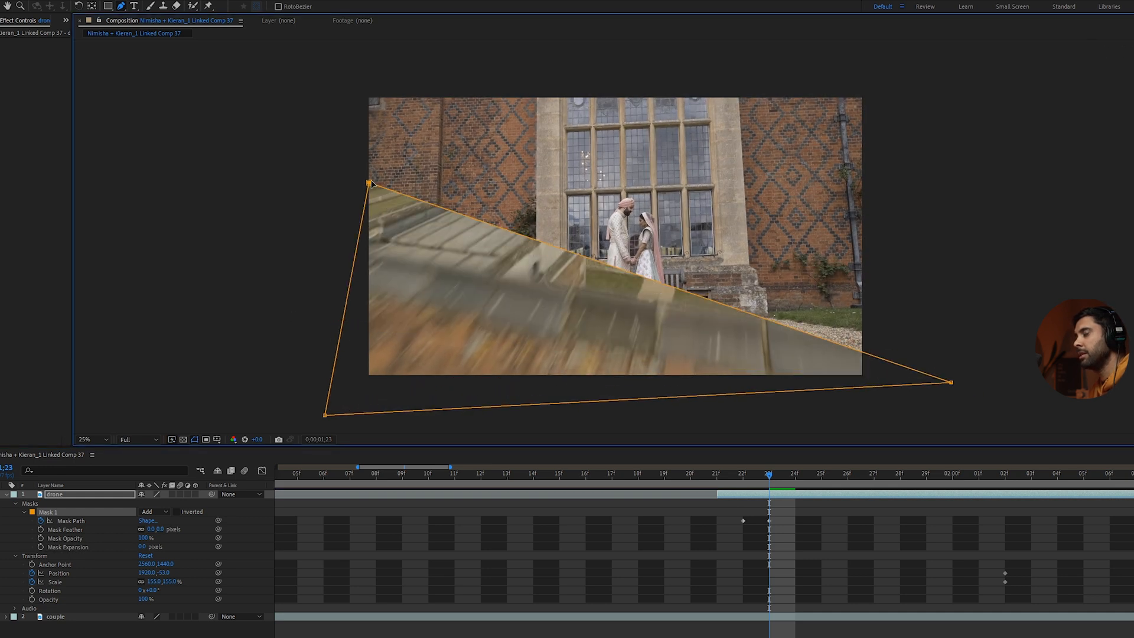
{"action": "left_click_drag", "start_coordinate": [371, 182], "coordinate": [333, 243]}
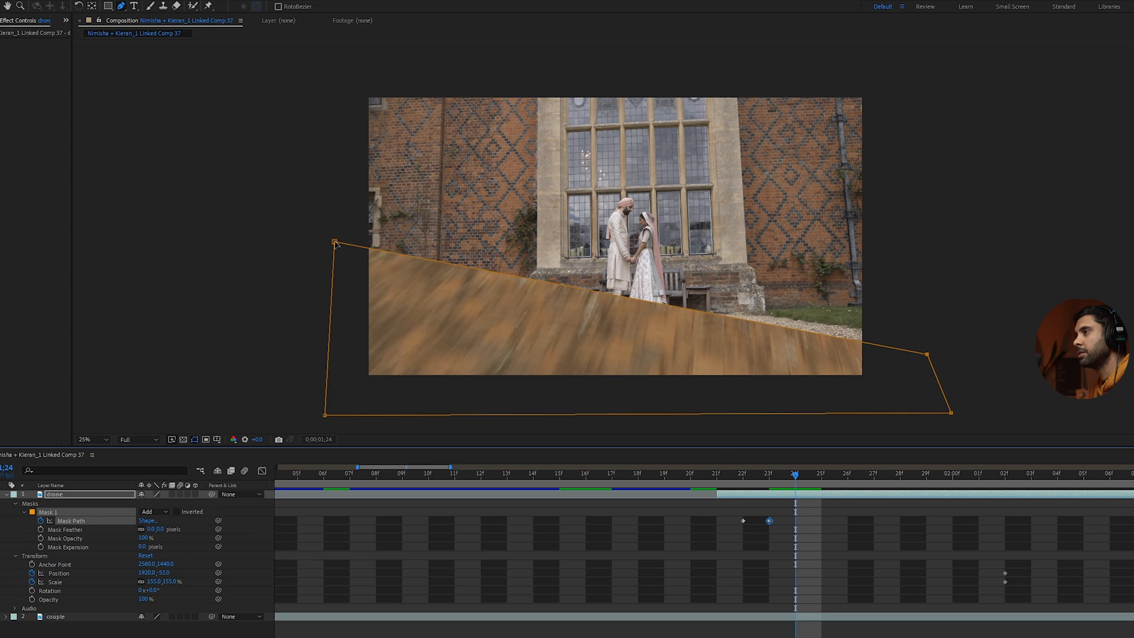
{"action": "left_click_drag", "start_coordinate": [335, 241], "coordinate": [326, 189]}
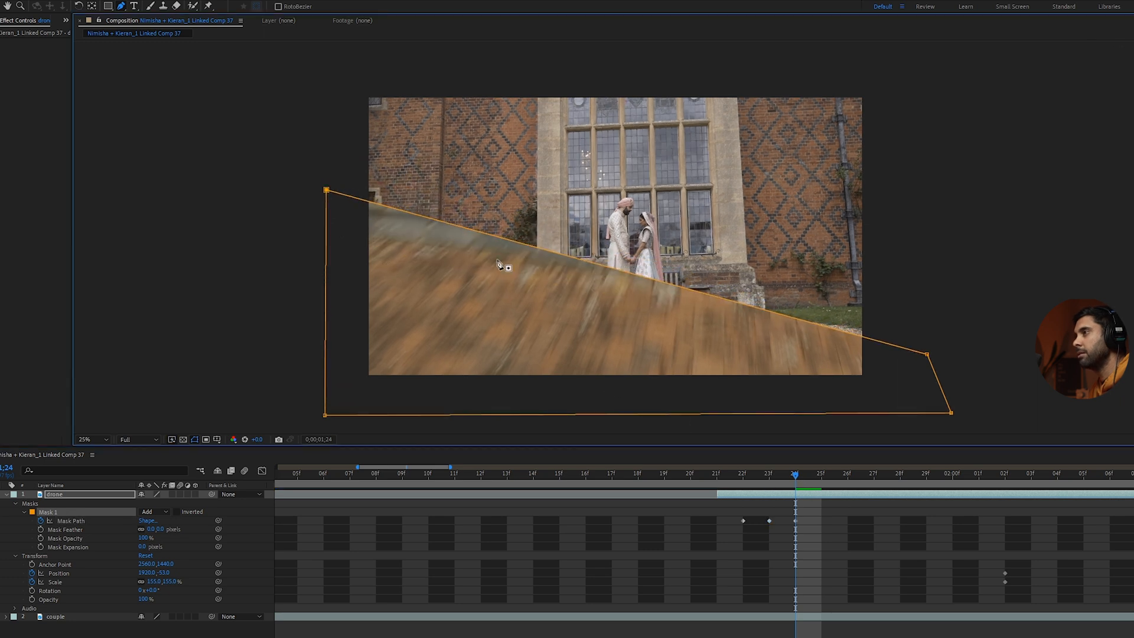
{"action": "left_click_drag", "start_coordinate": [930, 375], "coordinate": [940, 259]}
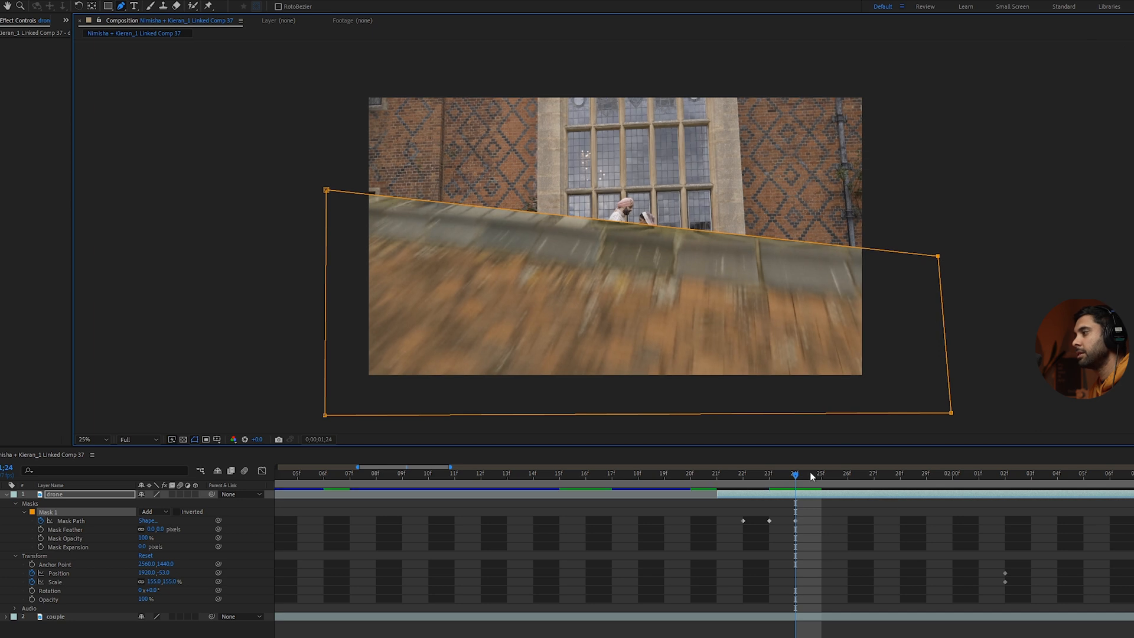
- On the following frames, align the mask's top with the roofline and push it past the frame edge
{"action": "left_click", "coordinate": [821, 473]}
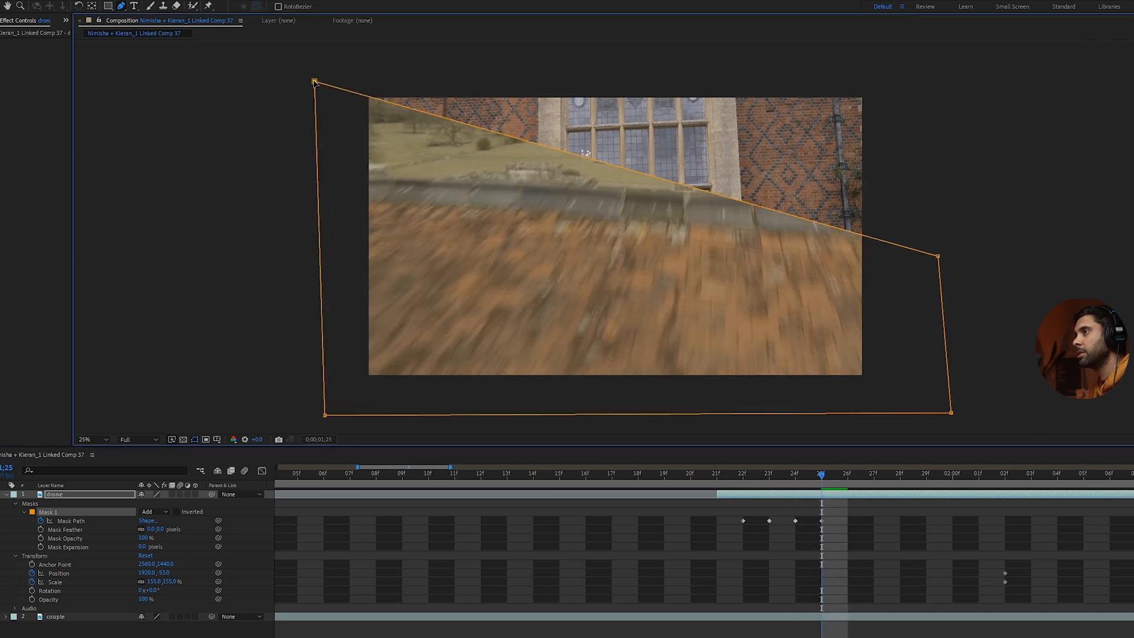
{"action": "left_click_drag", "start_coordinate": [312, 81], "coordinate": [312, 167]}
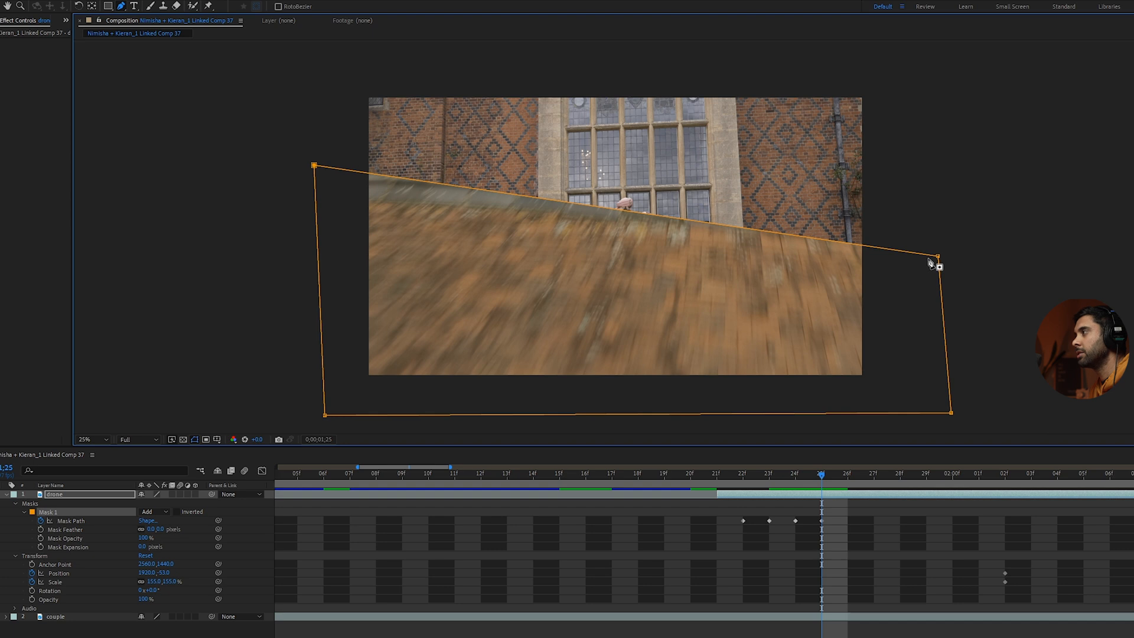
{"action": "left_click_drag", "start_coordinate": [936, 256], "coordinate": [950, 205]}
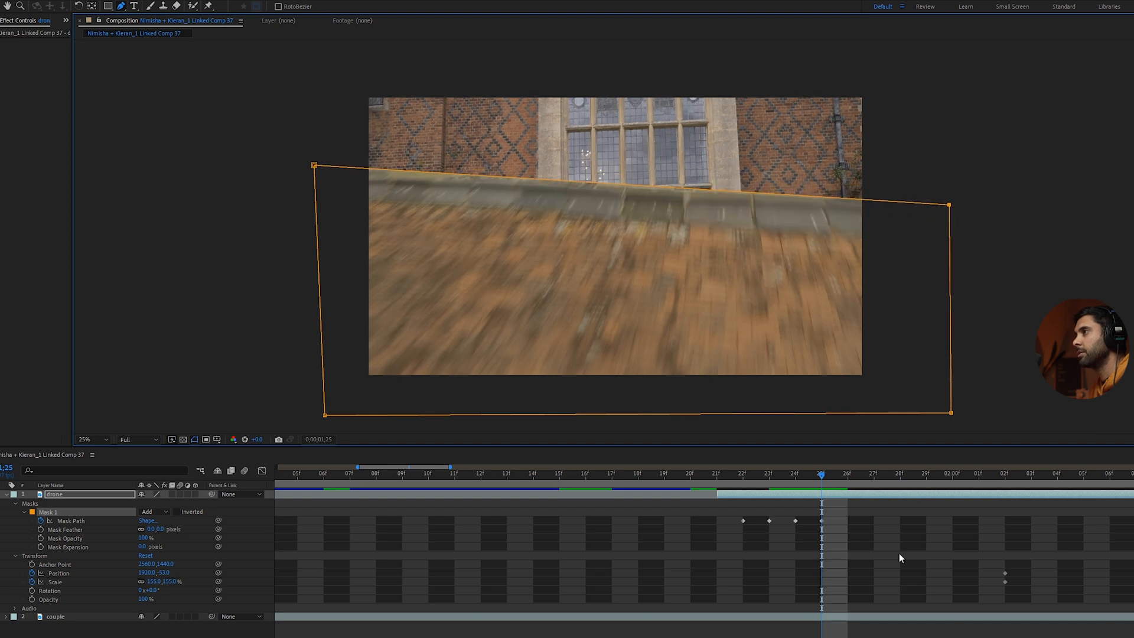
{"action": "left_click", "coordinate": [846, 472]}
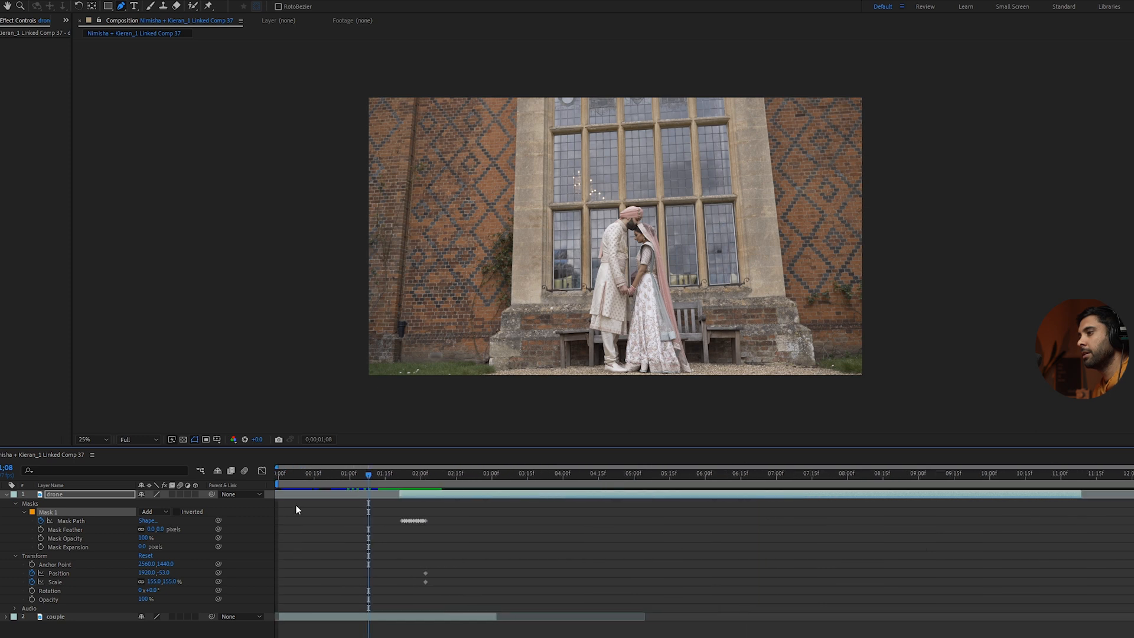
- Review the transition at Half resolution, from the couple shot through the roof into the drone shot
{"action": "left_click", "coordinate": [362, 473]}
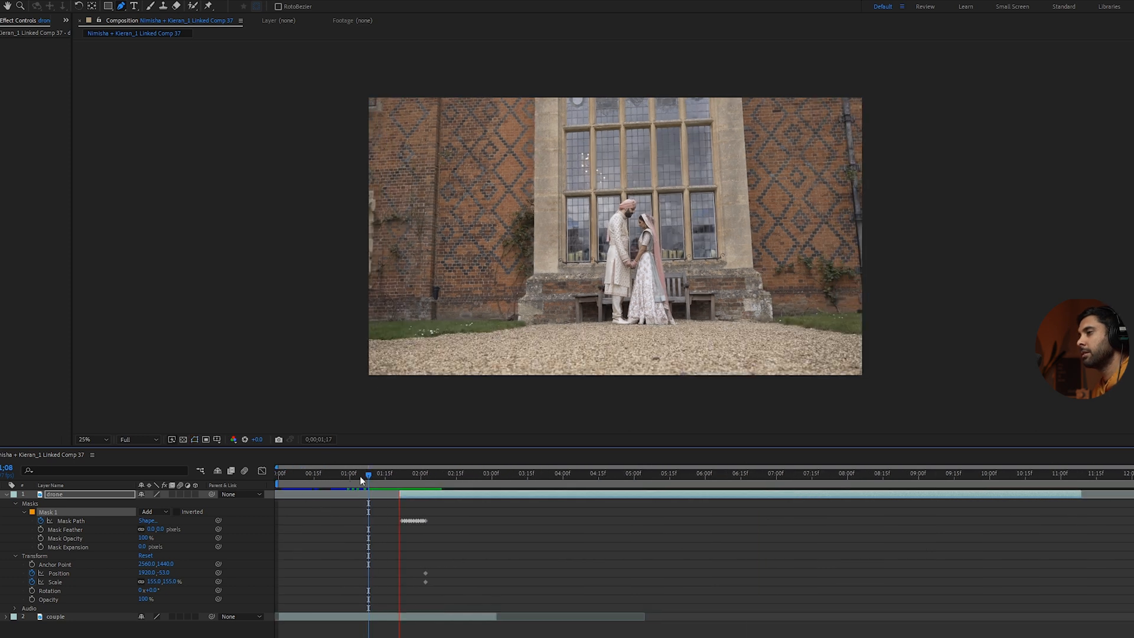
{"action": "left_click", "coordinate": [326, 472]}
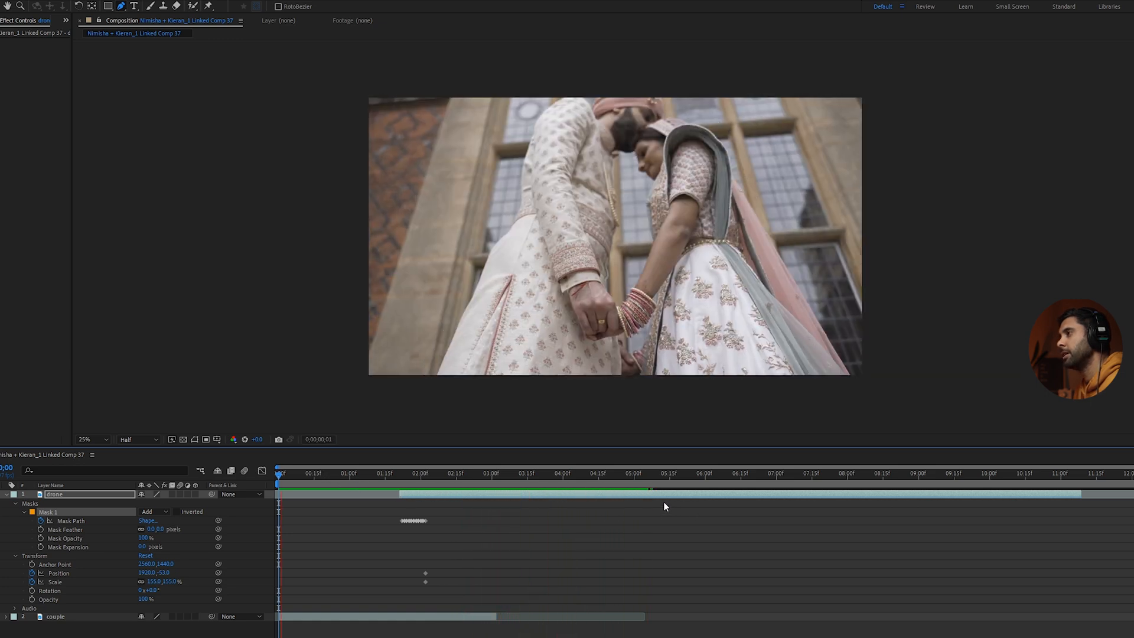
{"action": "left_click", "coordinate": [437, 473]}
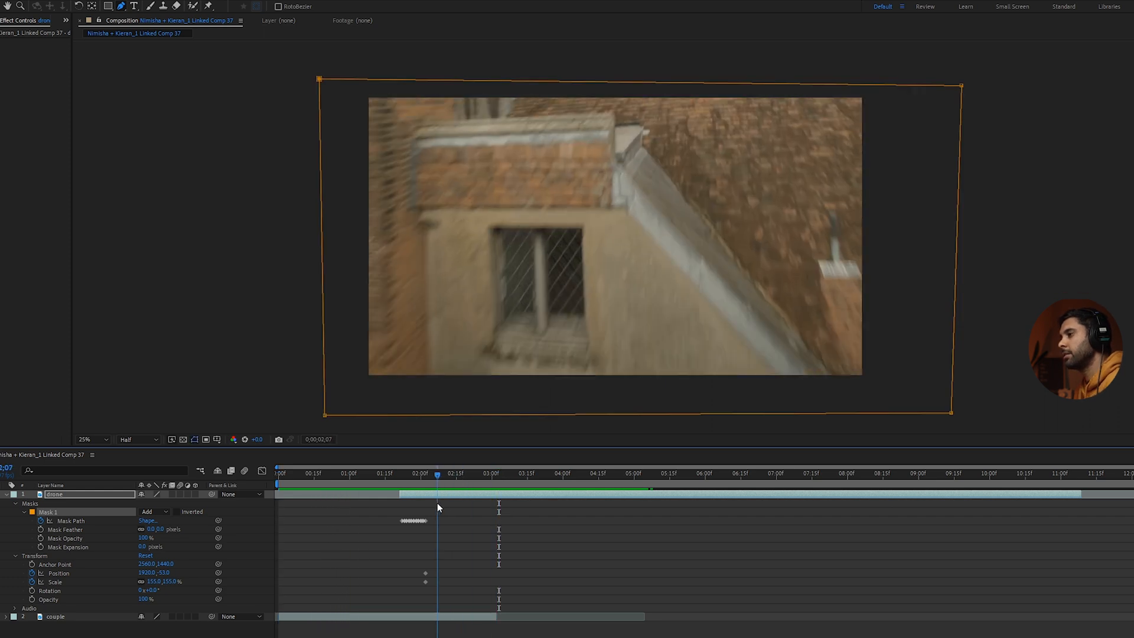
{"action": "left_click", "coordinate": [807, 472]}
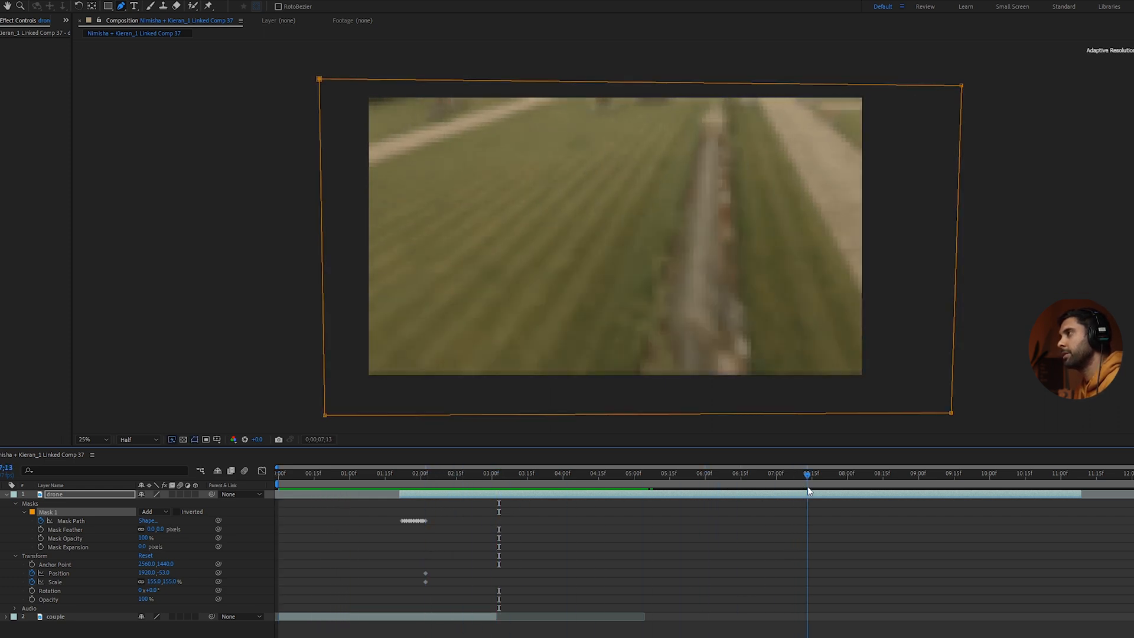
{"action": "left_click", "coordinate": [433, 473]}
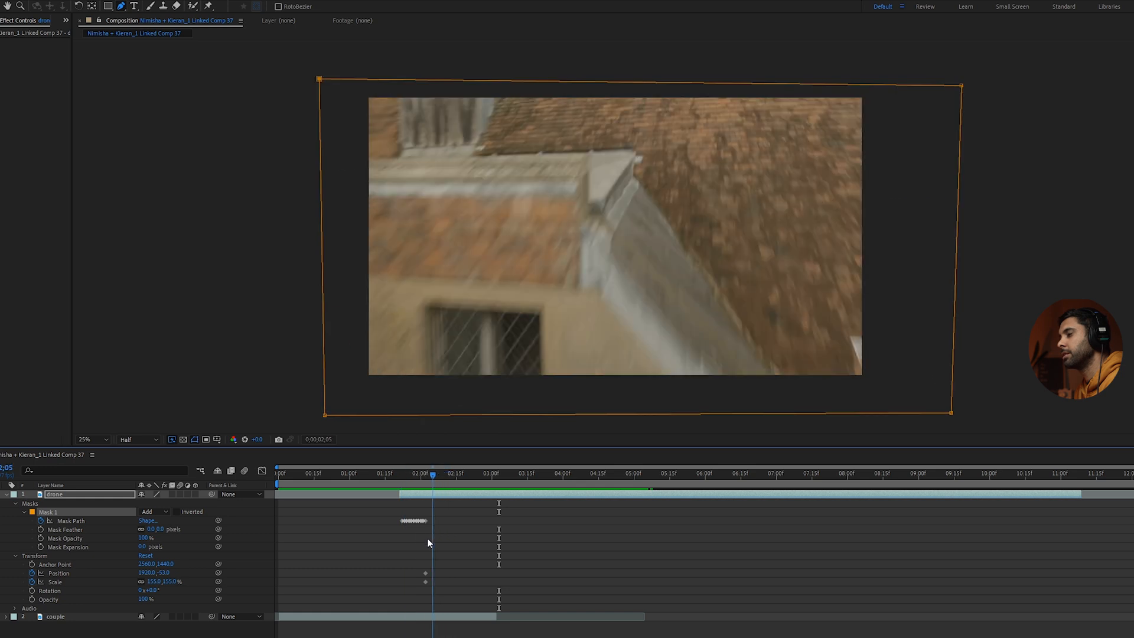
{"action": "left_click", "coordinate": [329, 473]}
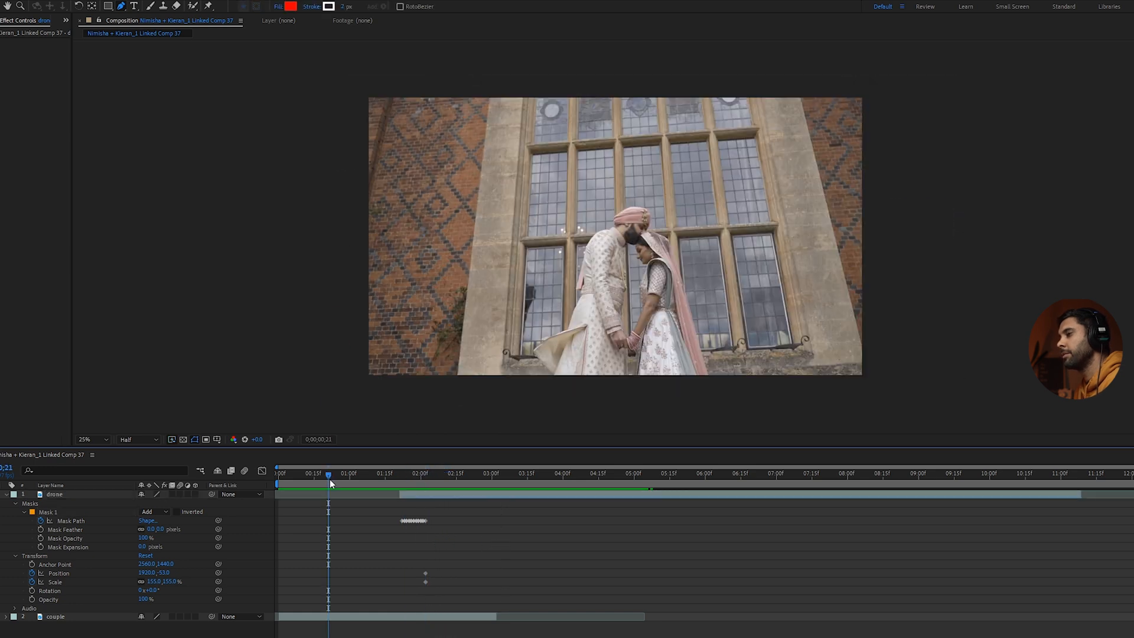
- Search 'warp' in Effects & Presets and apply Warp Stabilizer to the couple layer
{"action": "left_click", "coordinate": [55, 617]}
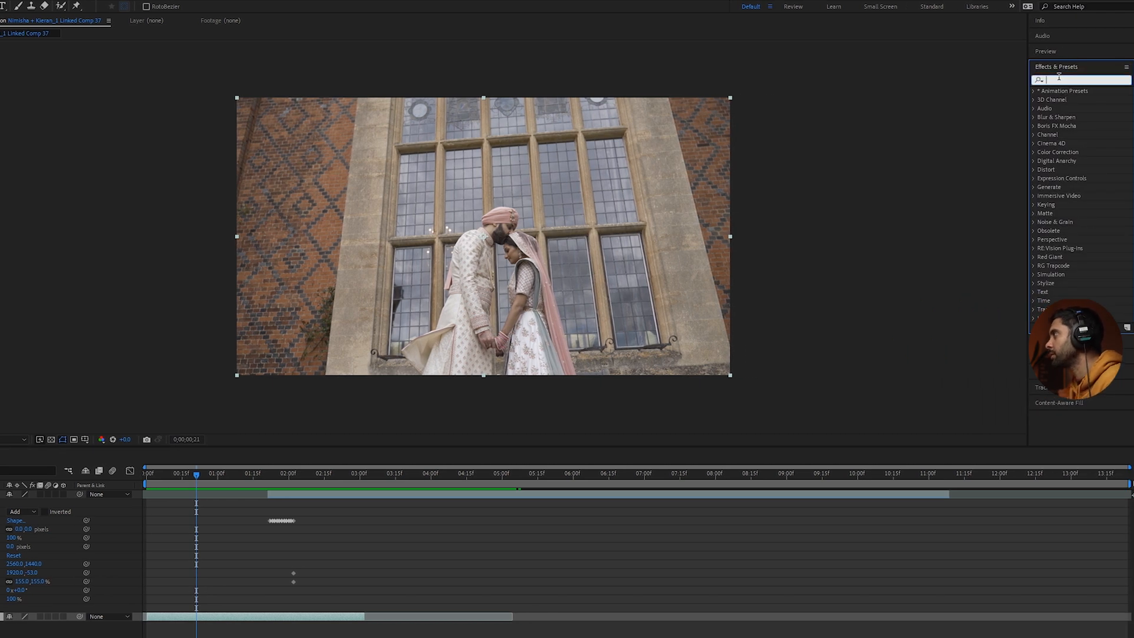
{"action": "type", "text": "warp"}
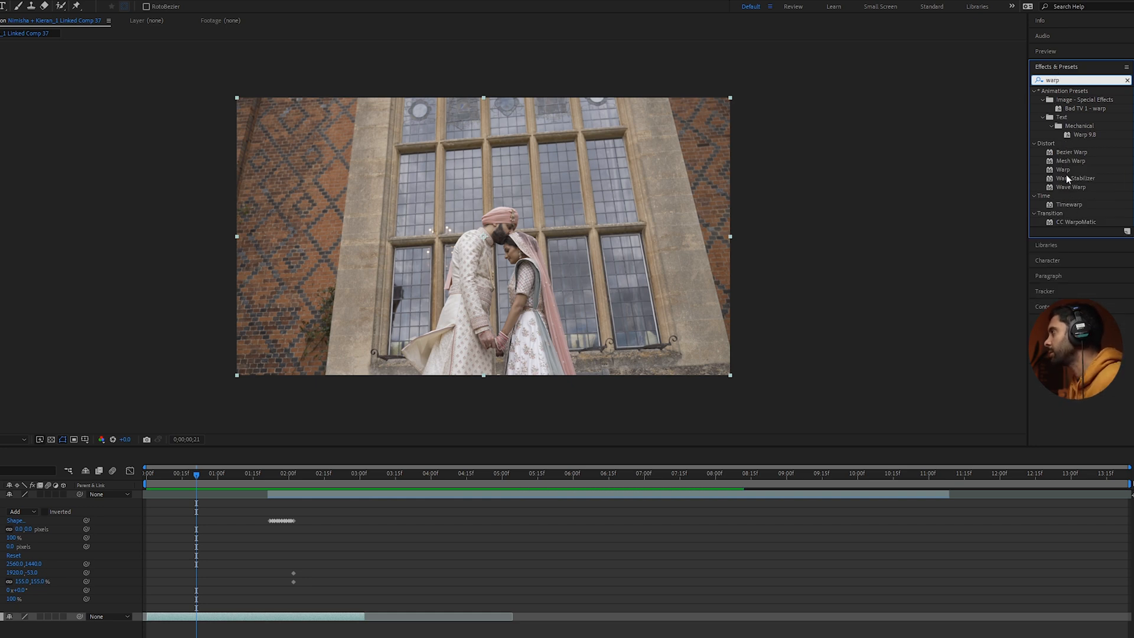
{"action": "left_click", "coordinate": [1076, 178]}
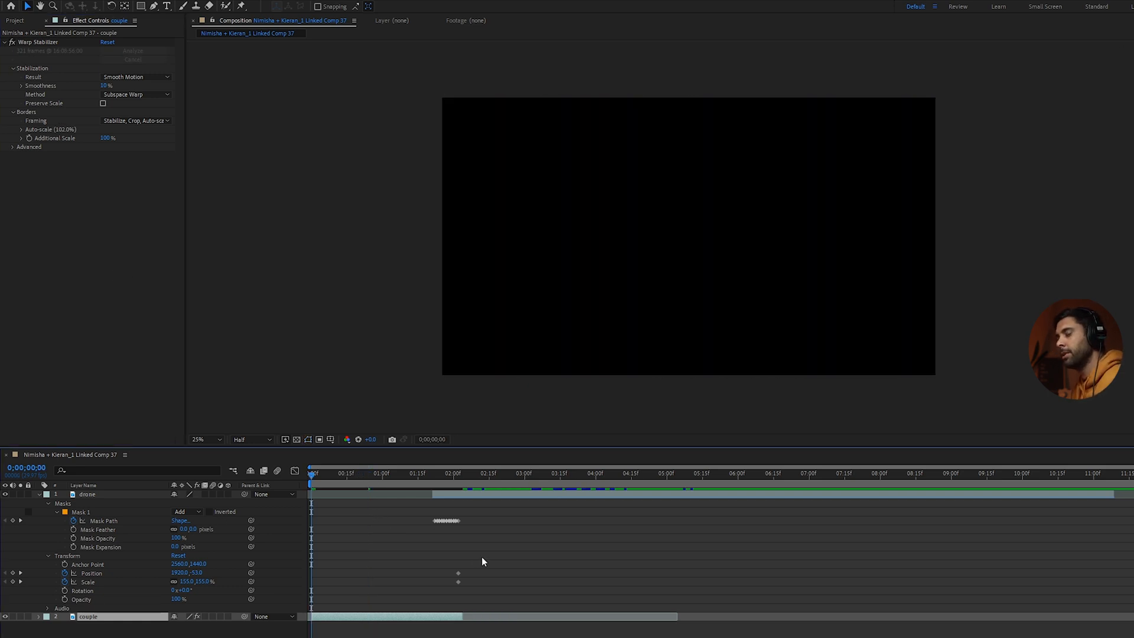
- At 4 s, keyframe the drone layer back to 100% scale and position 1920, 1080
{"action": "left_click", "coordinate": [358, 474]}
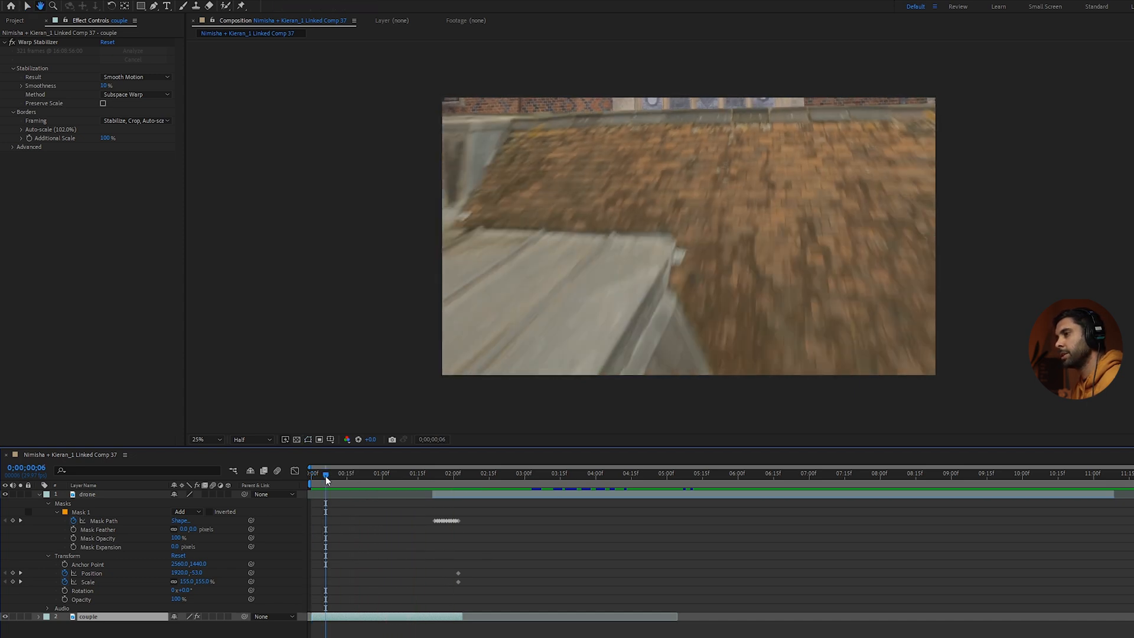
{"action": "left_click_drag", "start_coordinate": [326, 472], "coordinate": [450, 472]}
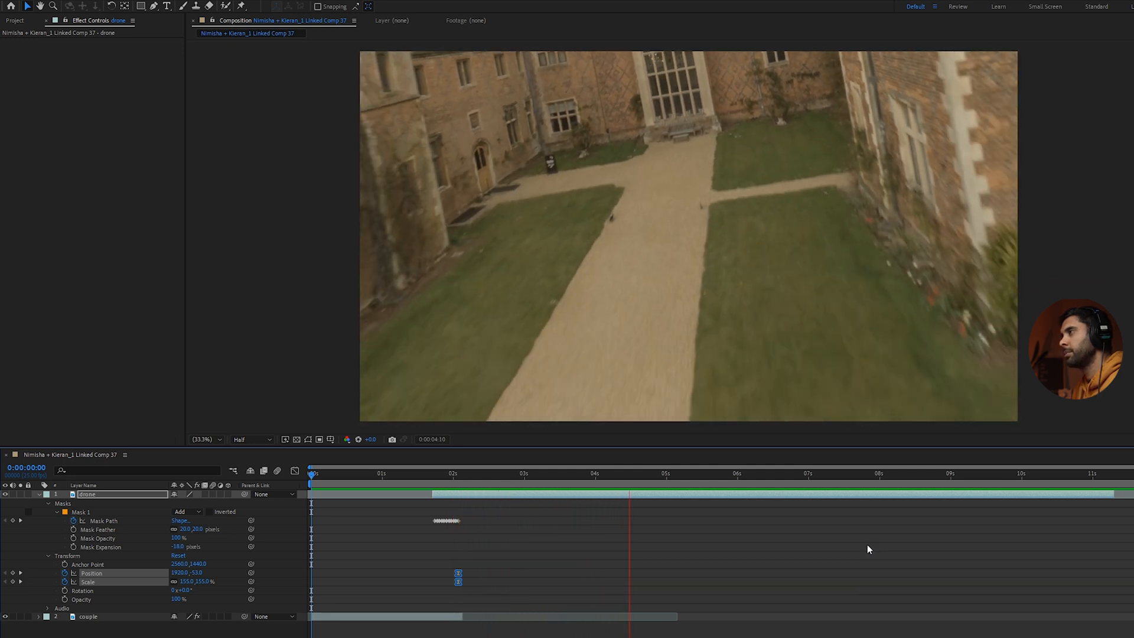
{"action": "left_click", "coordinate": [726, 472]}
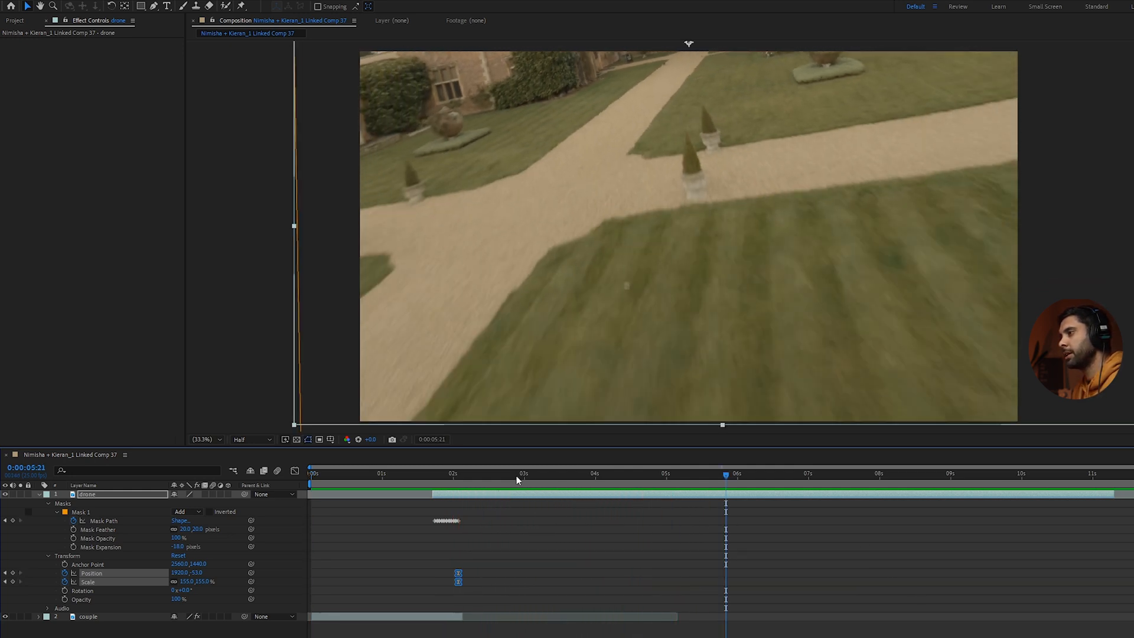
{"action": "left_click", "coordinate": [454, 474]}
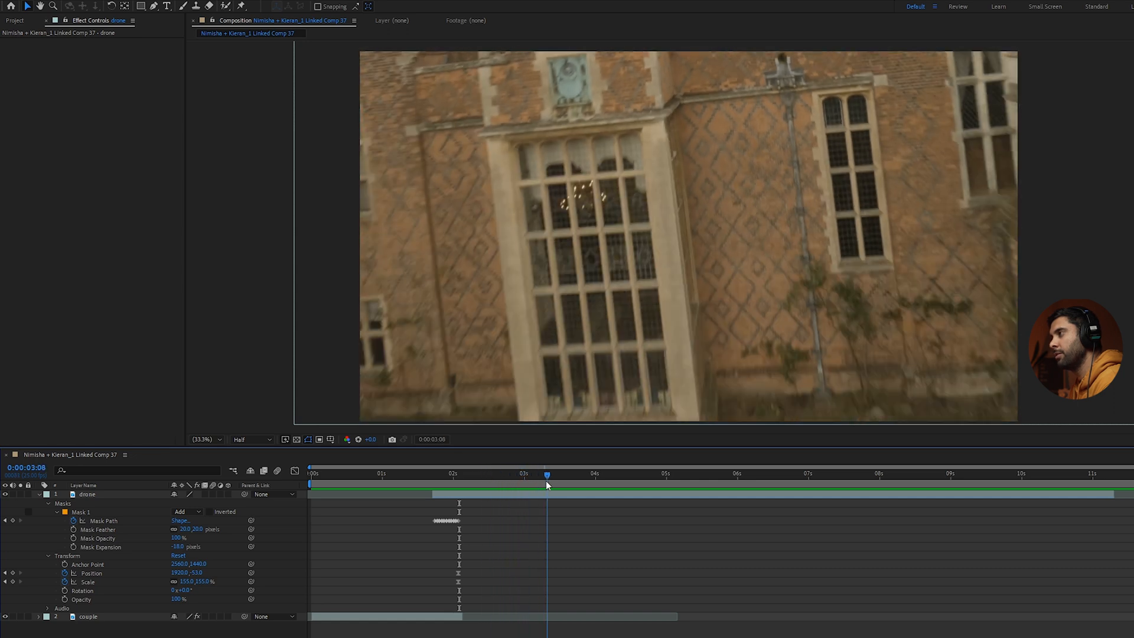
{"action": "left_click", "coordinate": [593, 475]}
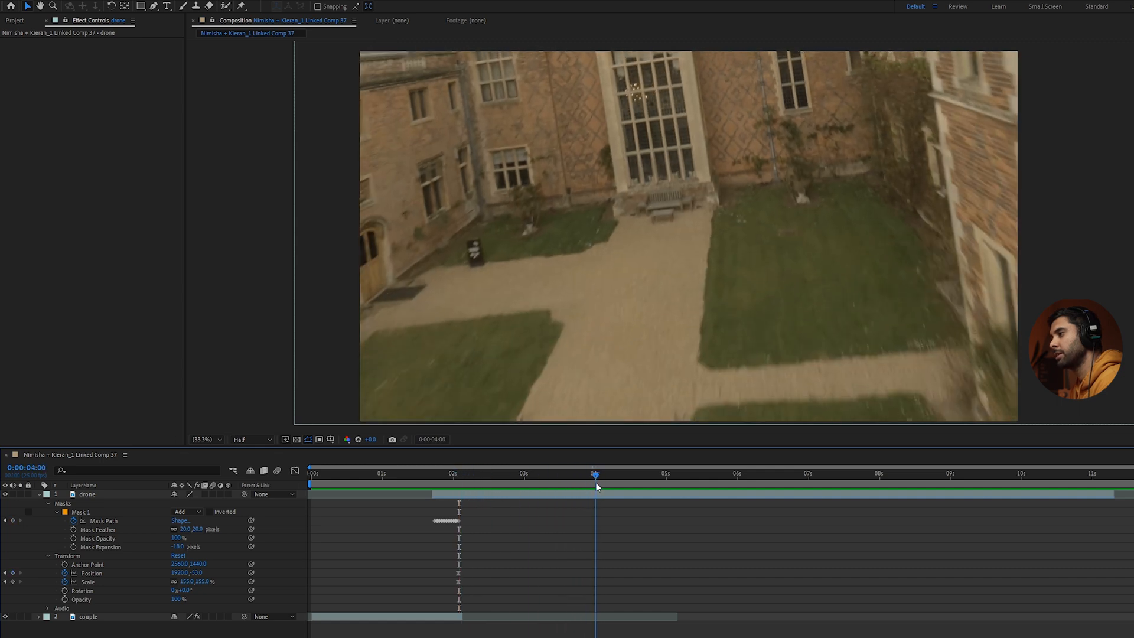
{"action": "left_click", "coordinate": [187, 581]}
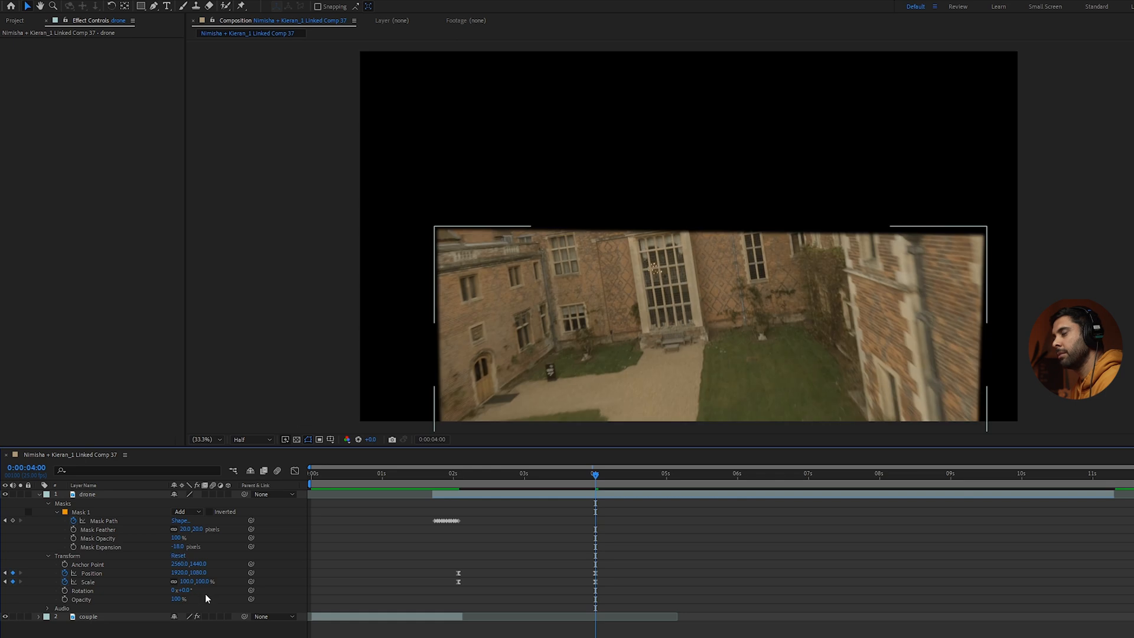
- Select the drone layer's whole Mask 1 path for free-transform reshaping at 4 s
{"action": "left_click", "coordinate": [178, 573]}
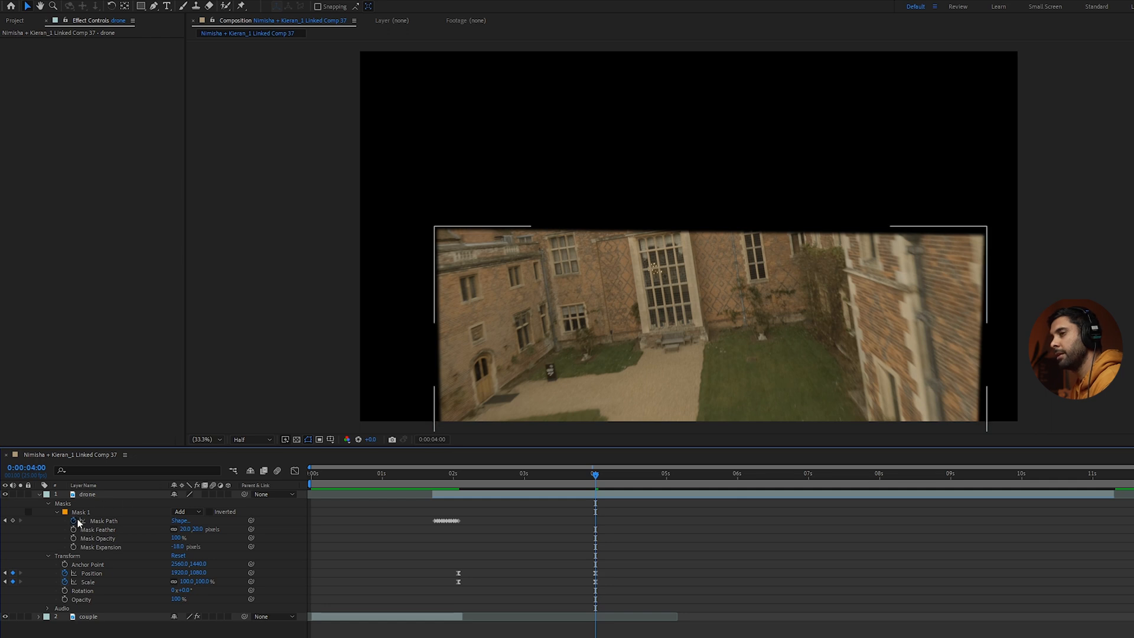
{"action": "double_click", "coordinate": [87, 494]}
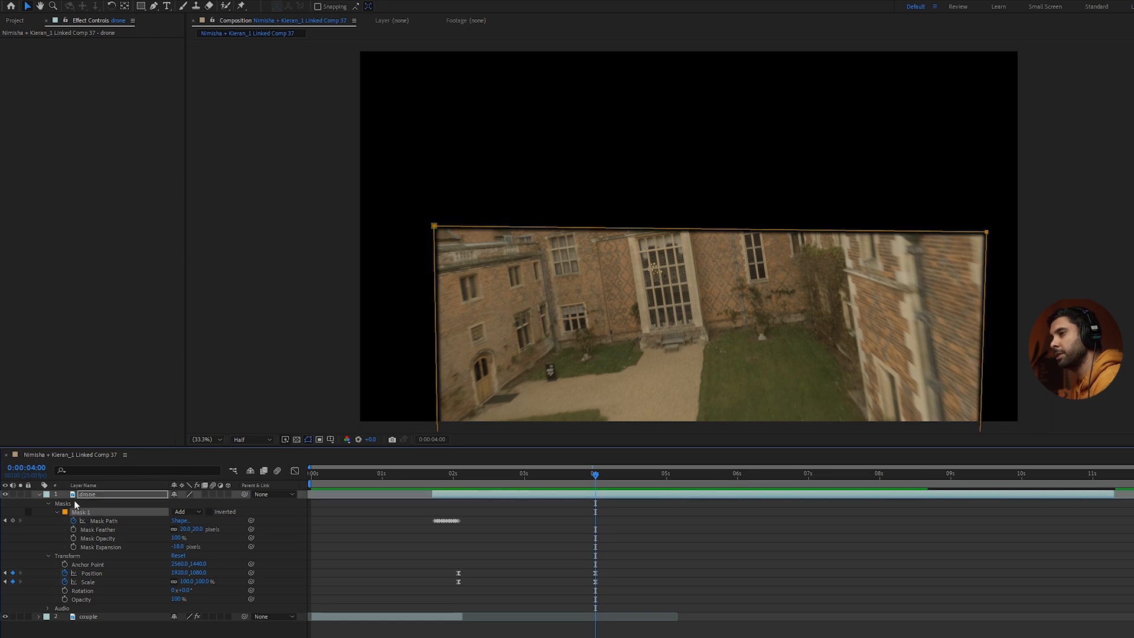
{"action": "mouse_move", "coordinate": [253, 439]}
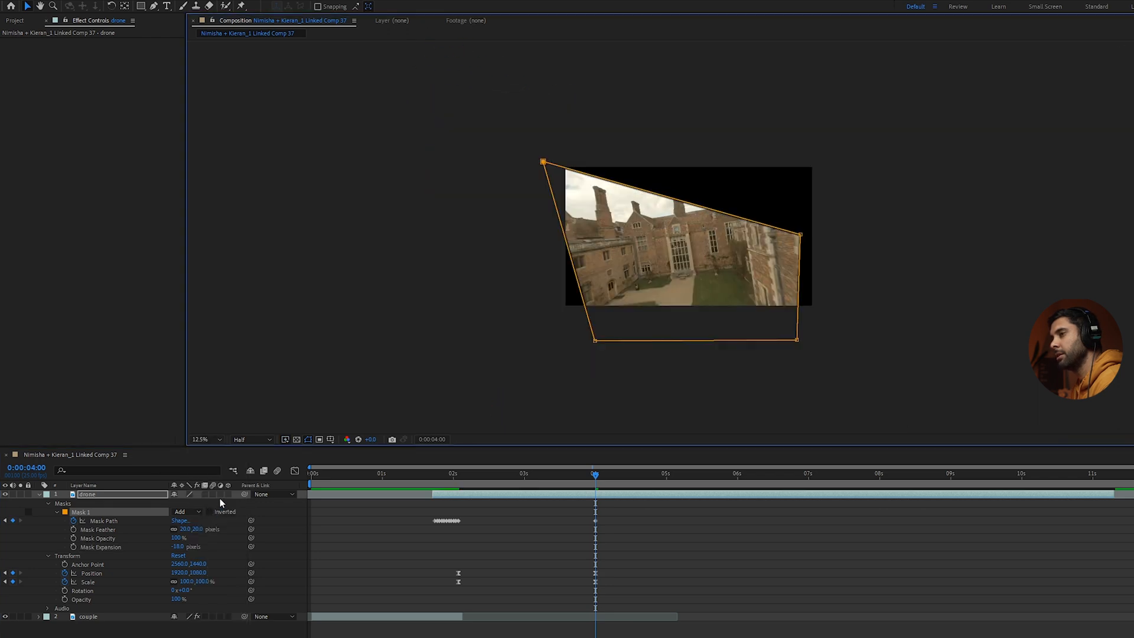
- Drag the mask corners beyond the frame edges so the whole drone shot shows at 4 s
{"action": "left_click_drag", "start_coordinate": [595, 340], "coordinate": [508, 340]}
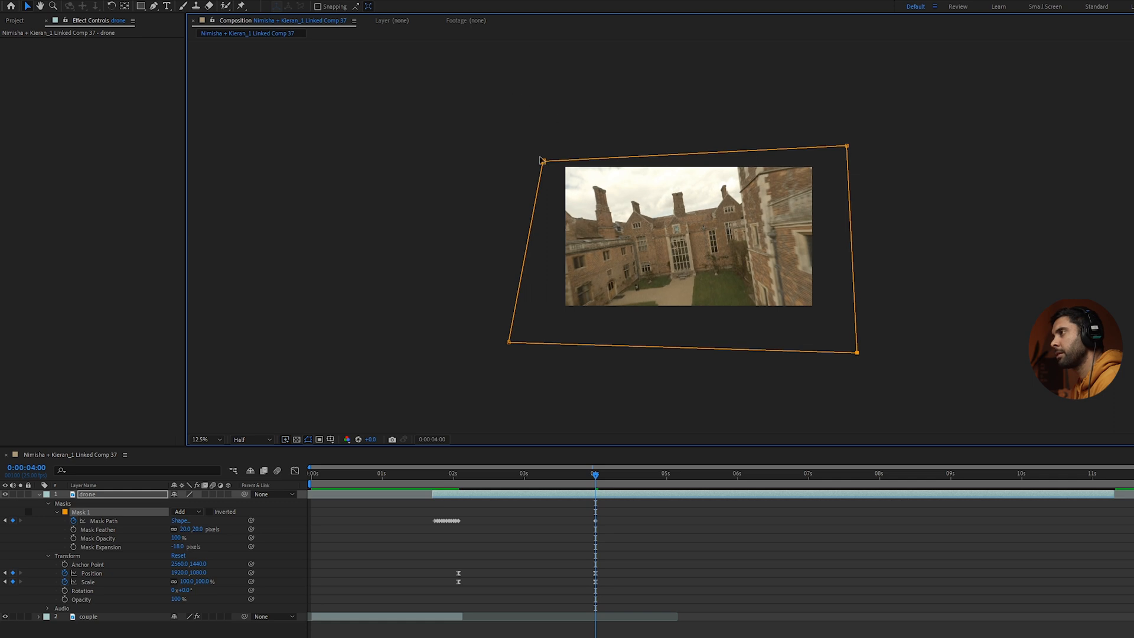
{"action": "left_click_drag", "start_coordinate": [543, 160], "coordinate": [533, 108]}
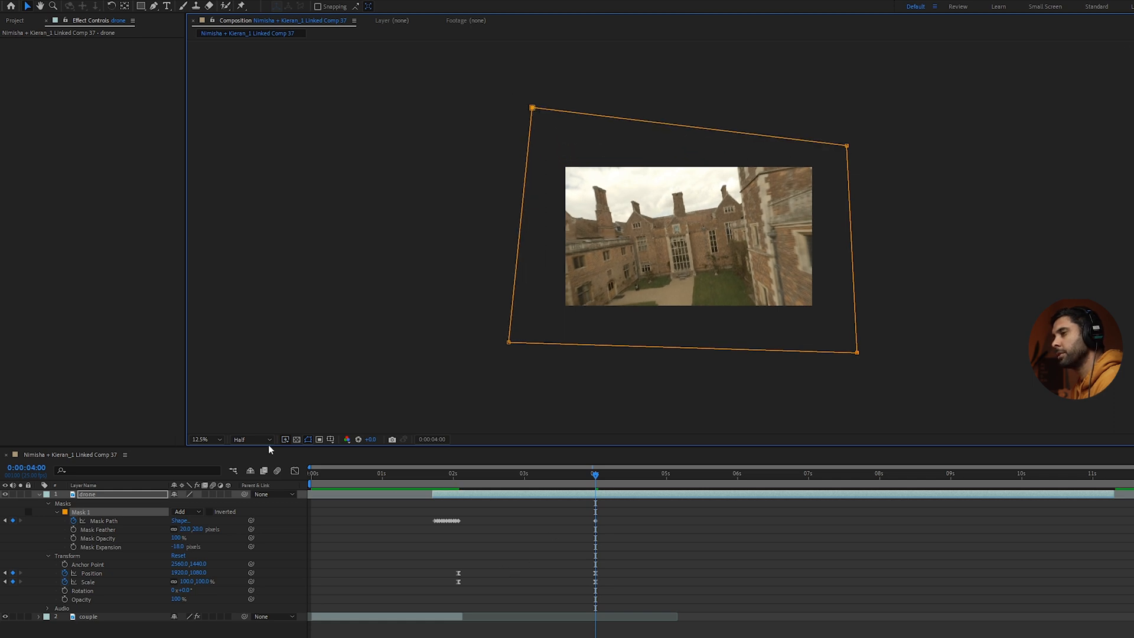